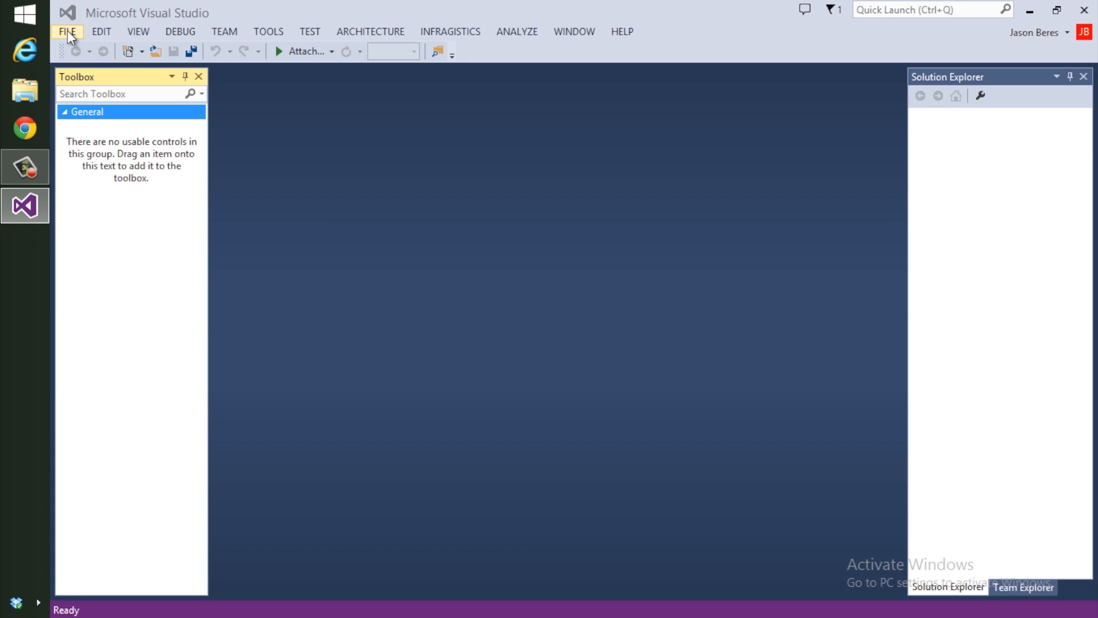
{"action": "mouse_move", "coordinate": [466, 273]}
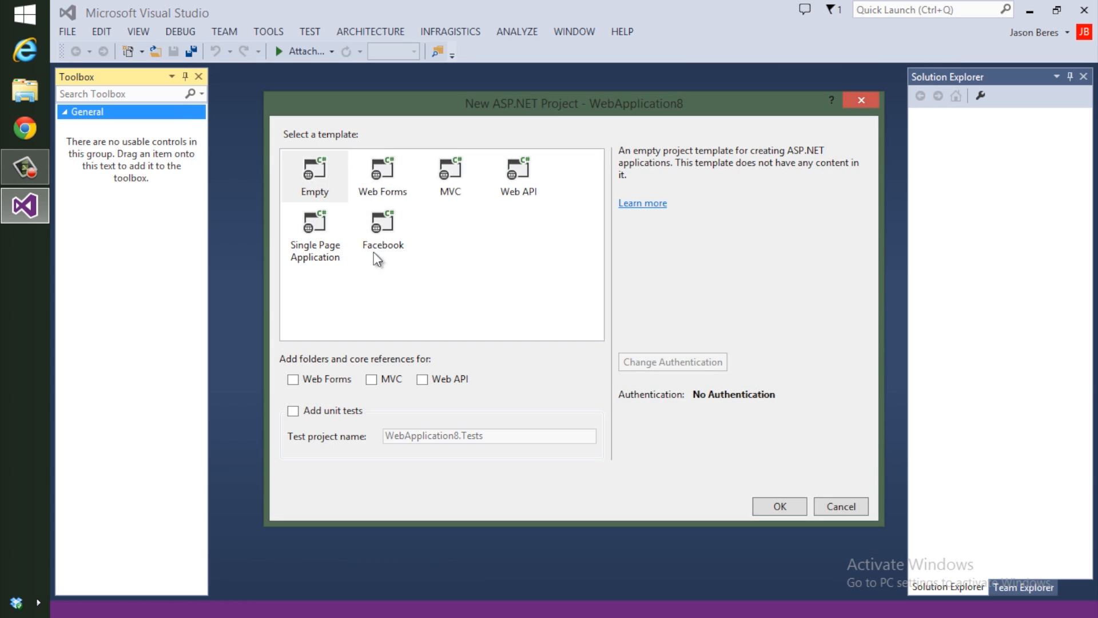
Step: Create the empty ASP.NET web project and add an HTML page named Customers
{"action": "left_click", "coordinate": [778, 506]}
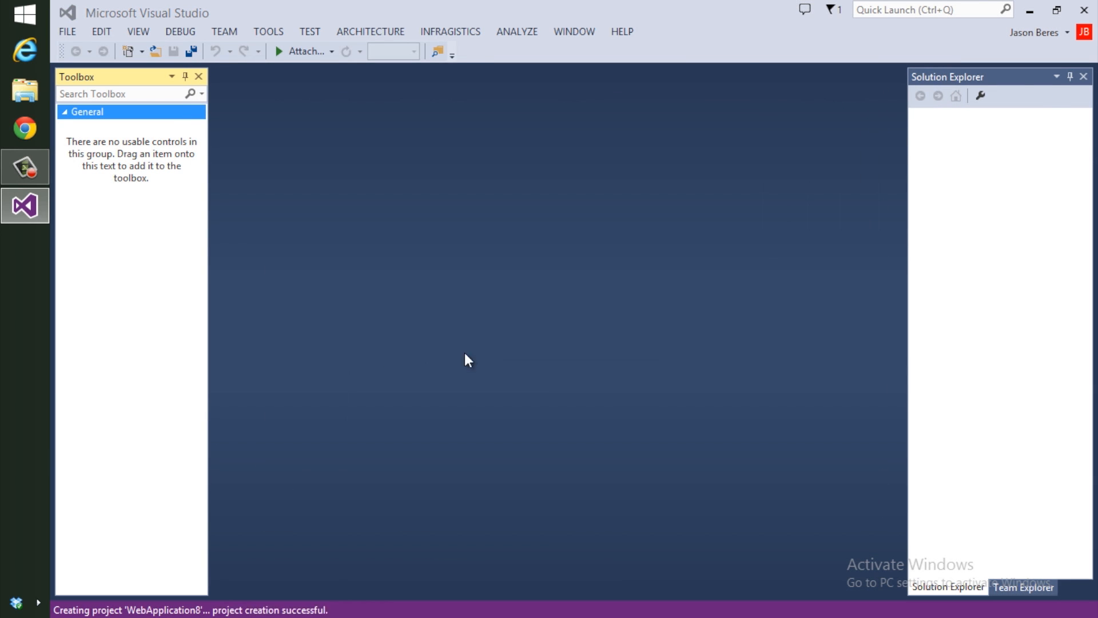
{"action": "right_click", "coordinate": [988, 150]}
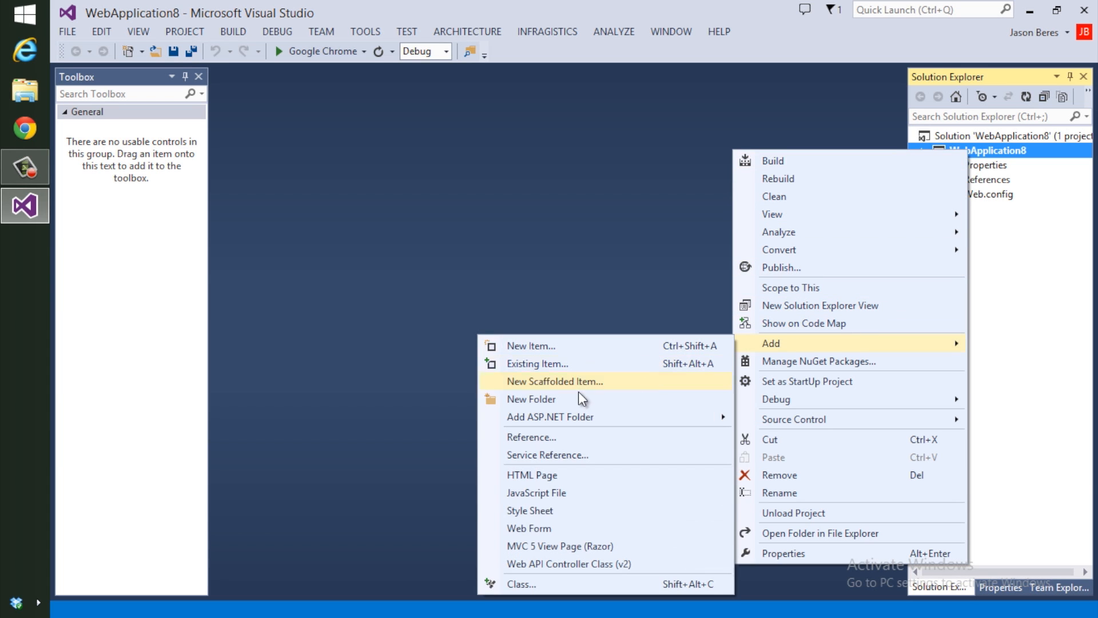
{"action": "left_click", "coordinate": [532, 474]}
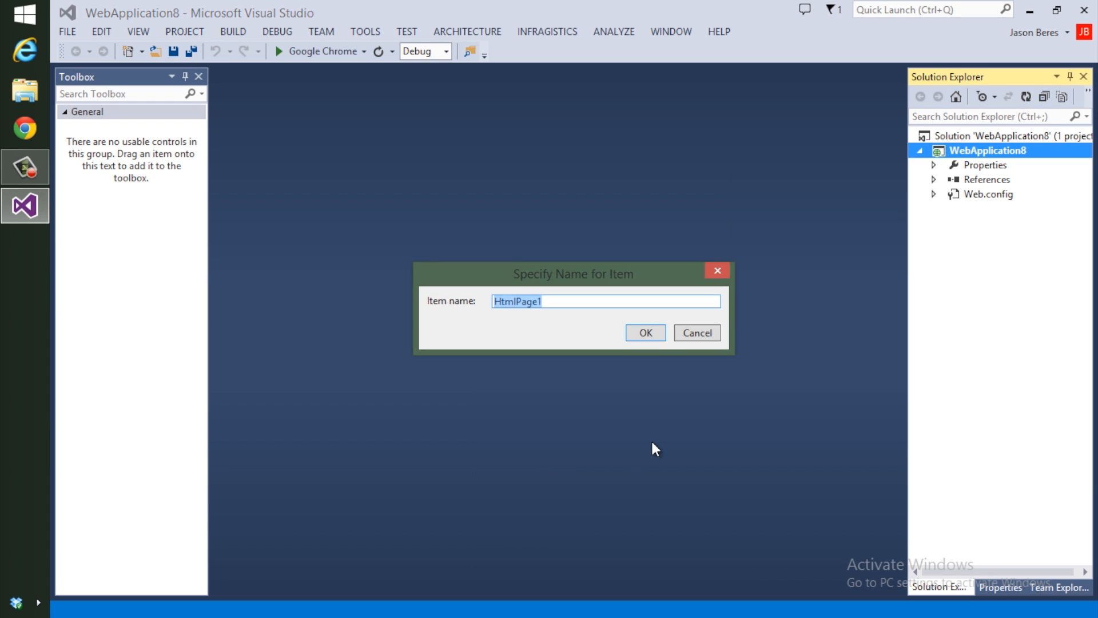
{"action": "type", "text": "Customers"}
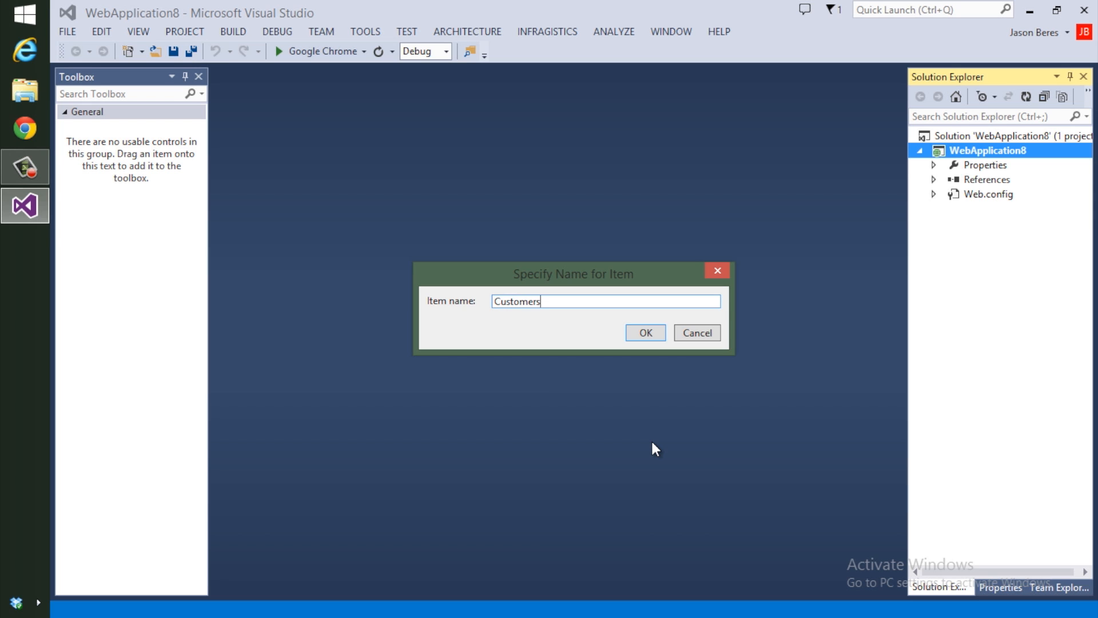
{"action": "left_click", "coordinate": [644, 332]}
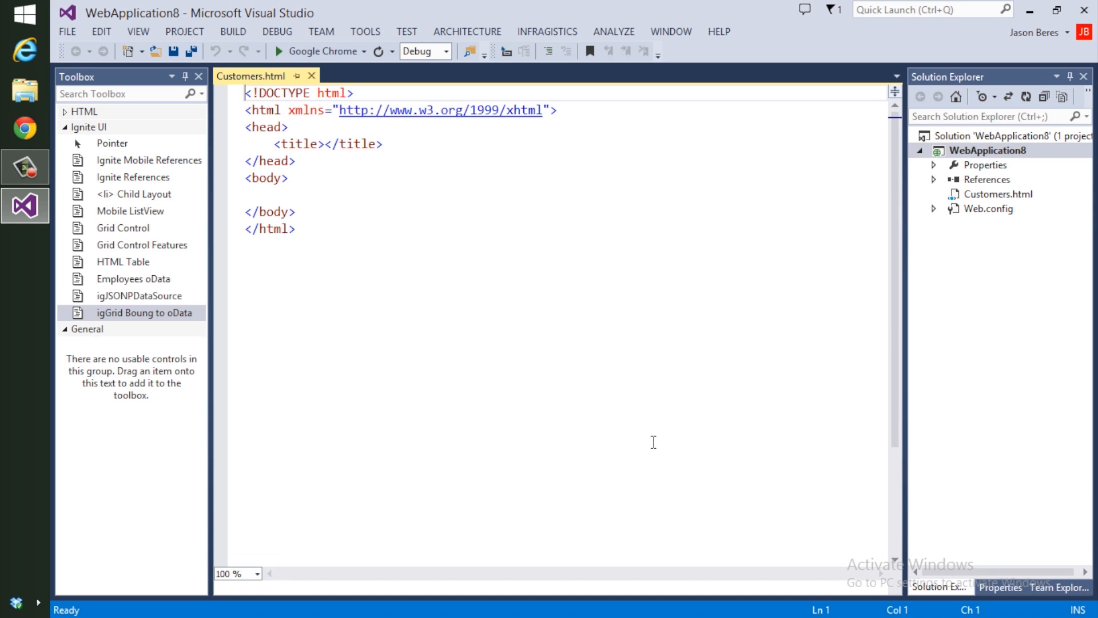
Step: Insert the Ignite UI CSS, Modernizr, jQuery, jQuery UI and Ignite UI references after the title
{"action": "left_click", "coordinate": [384, 145]}
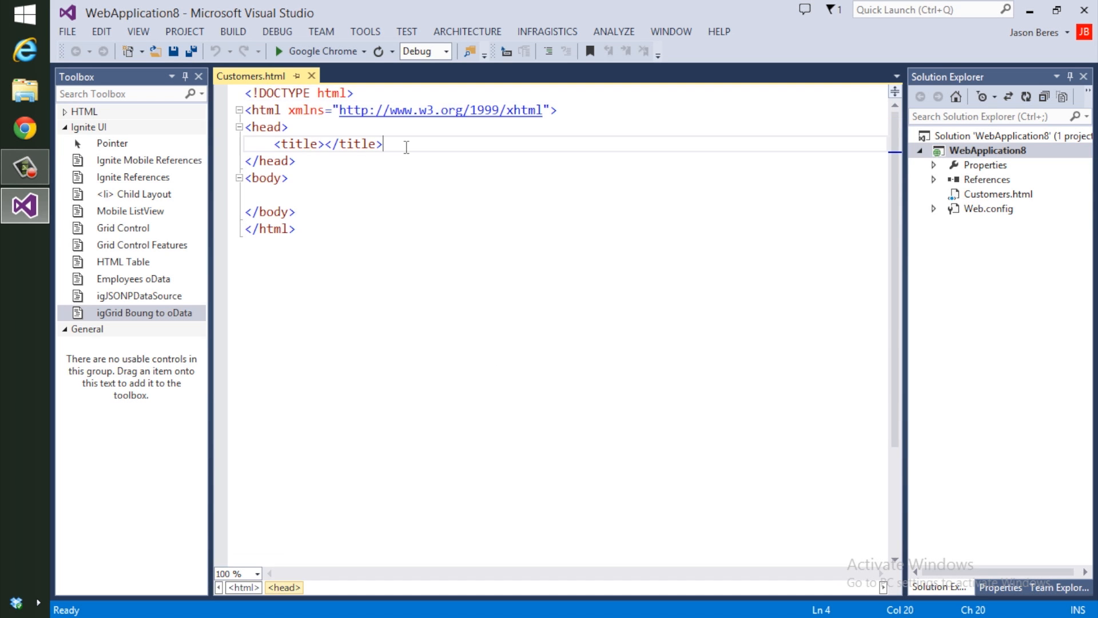
{"action": "key", "text": "enter"}
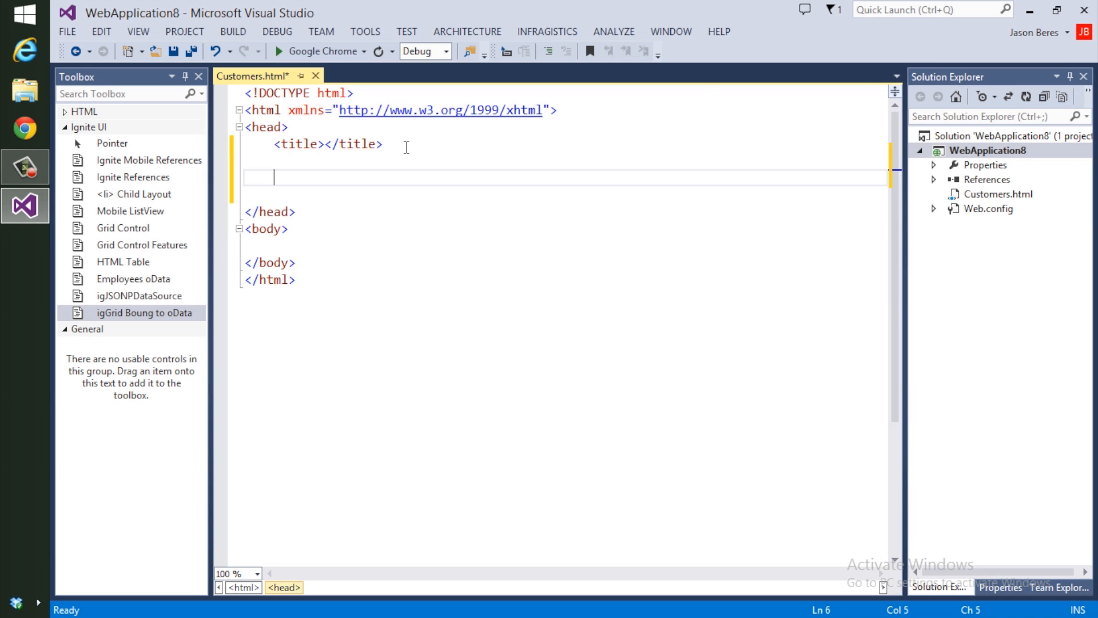
{"action": "left_click", "coordinate": [25, 128]}
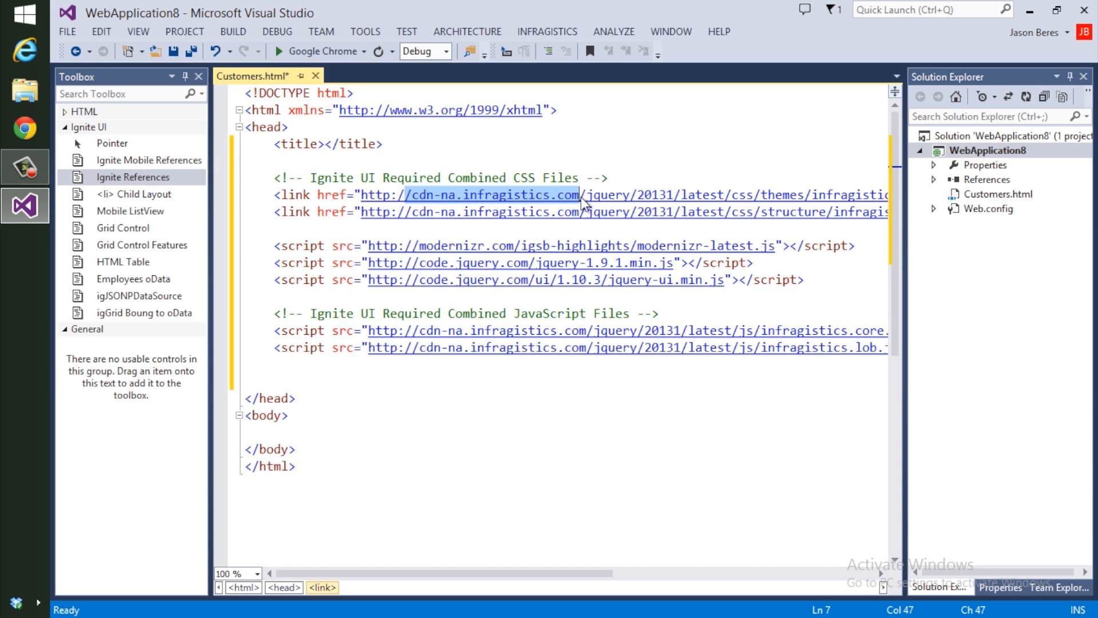
{"action": "mouse_move", "coordinate": [666, 395]}
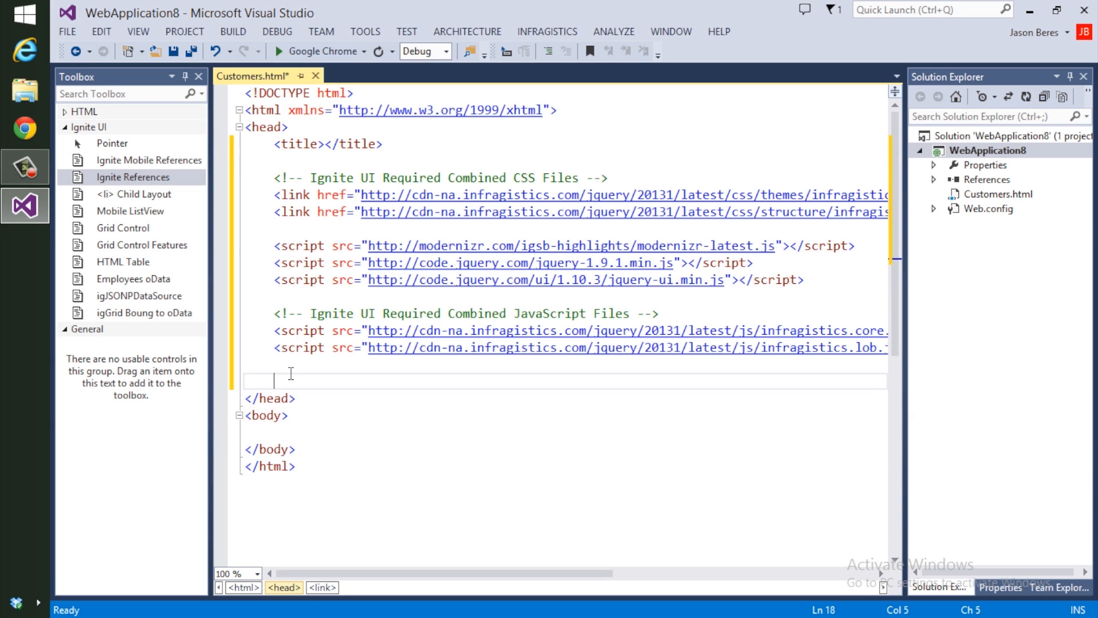
Step: Add a script block with the Grid Control snippet and an empty table in the body
{"action": "type", "text": "<script?"}
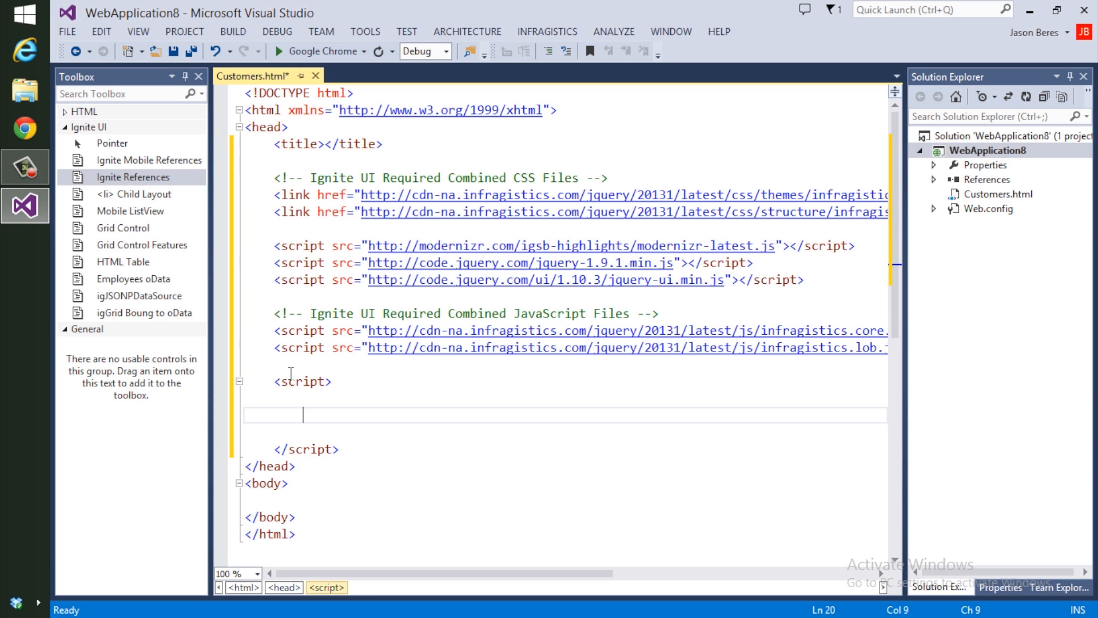
{"action": "mouse_move", "coordinate": [142, 245]}
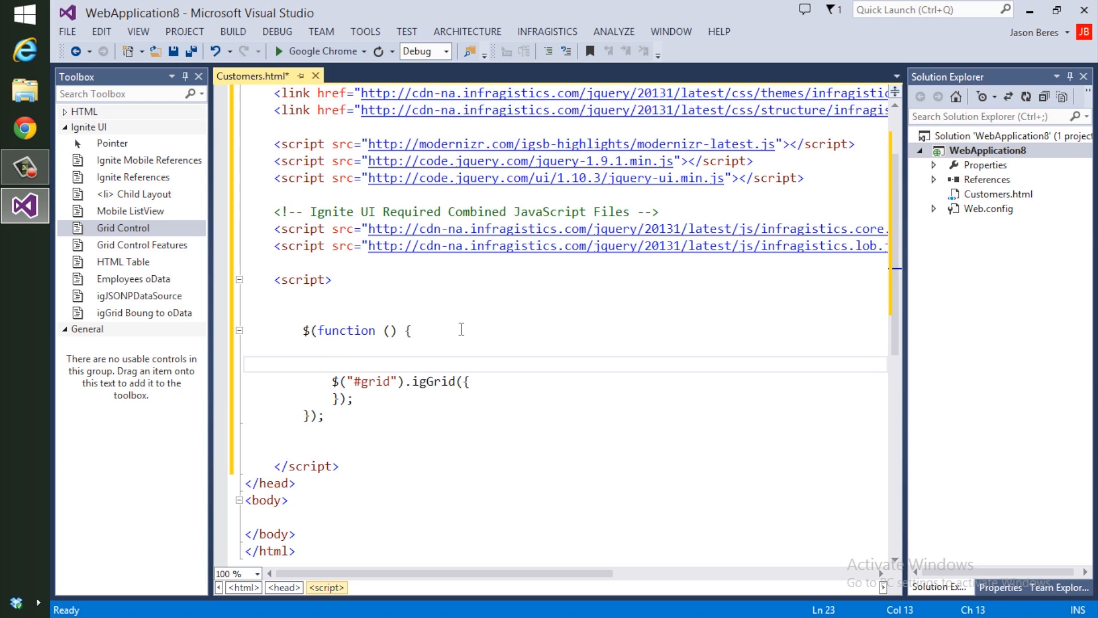
{"action": "double_click", "coordinate": [375, 381]}
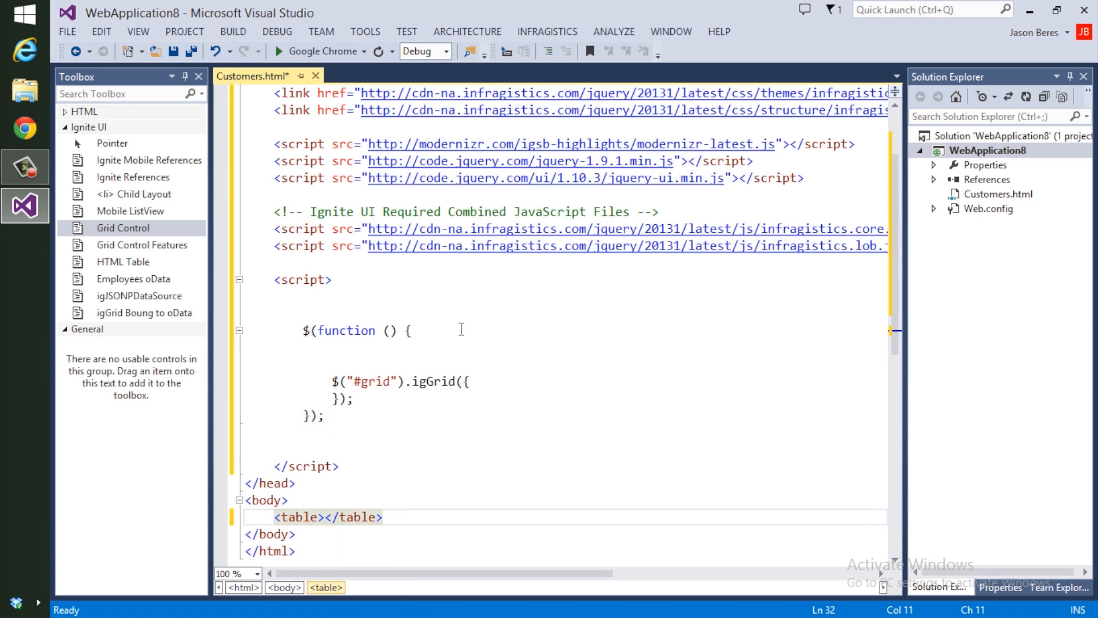
Step: Set id="grid" on the body table and position the caret inside the ready function
{"action": "type", "text": "id=\"\""}
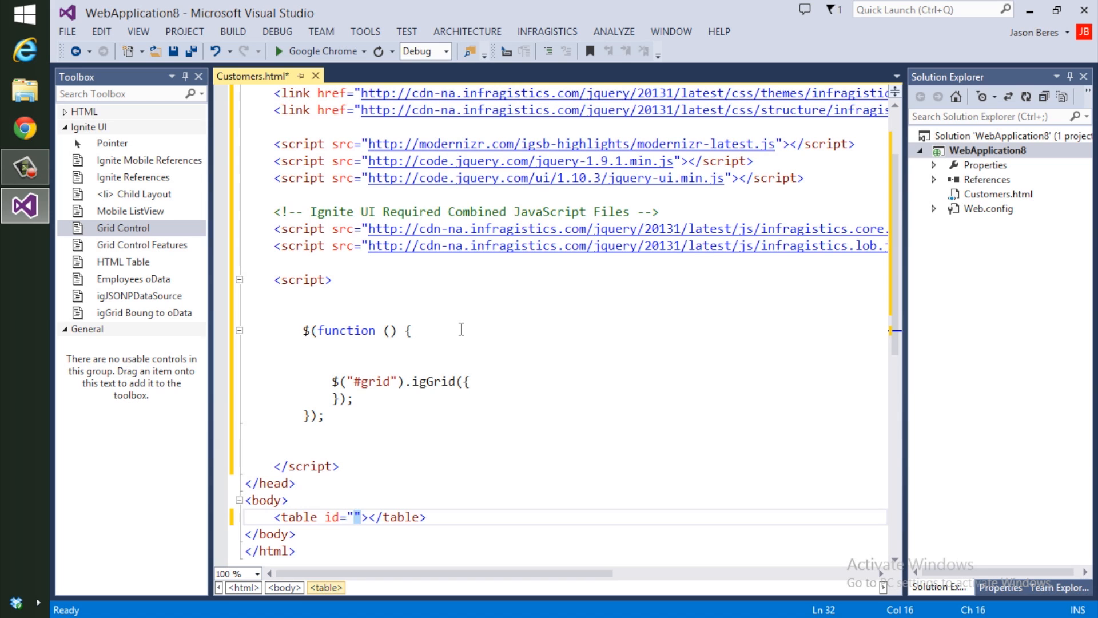
{"action": "type", "text": "grid"}
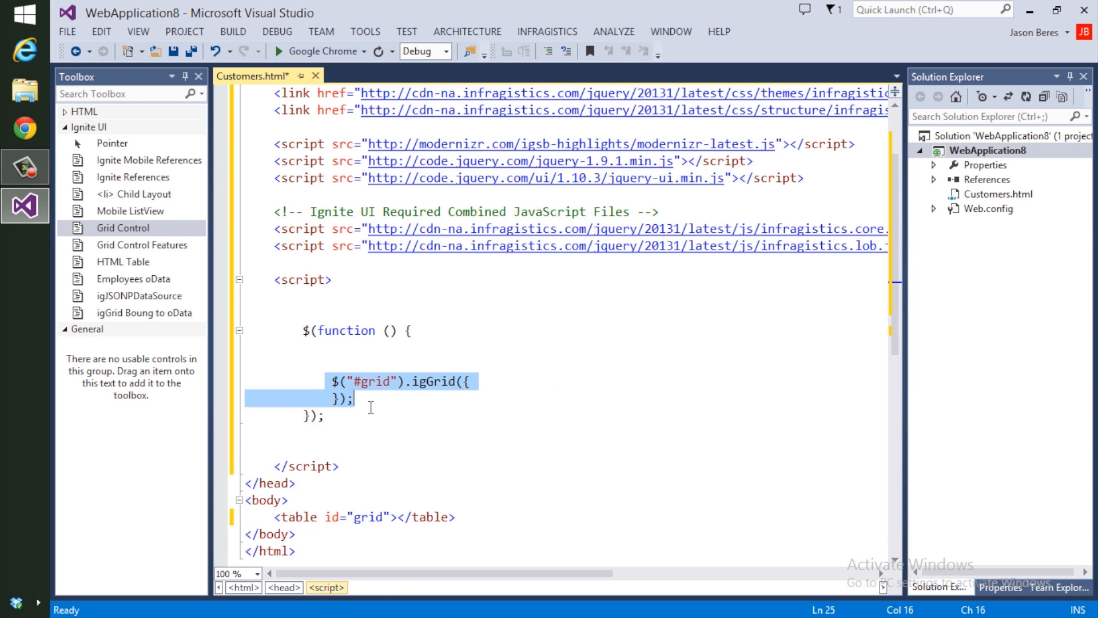
{"action": "left_click", "coordinate": [364, 517]}
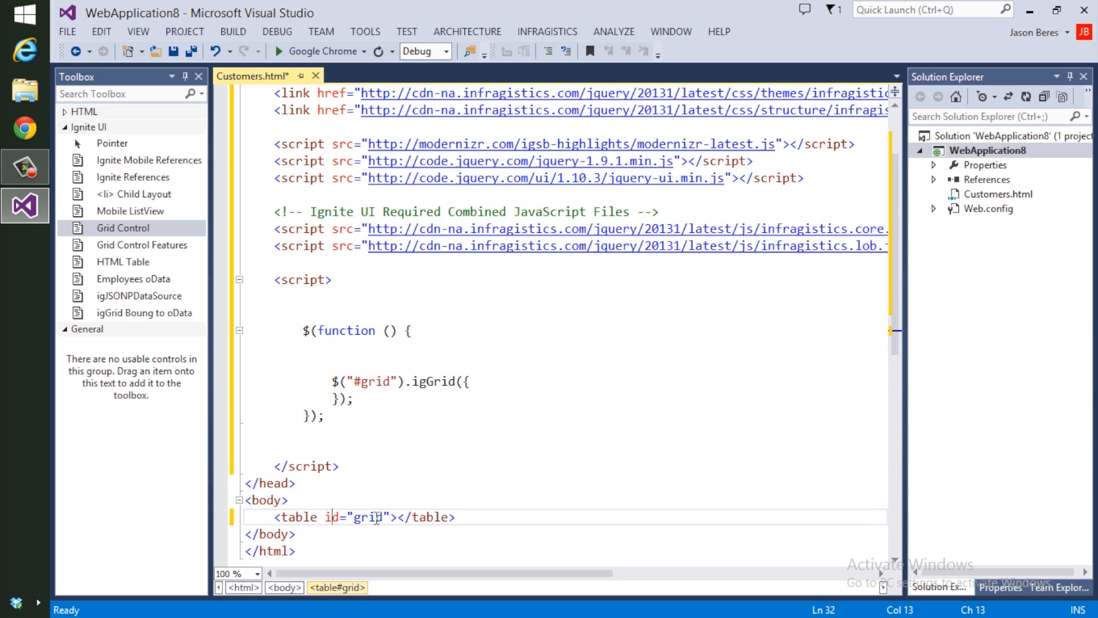
{"action": "left_click", "coordinate": [389, 381]}
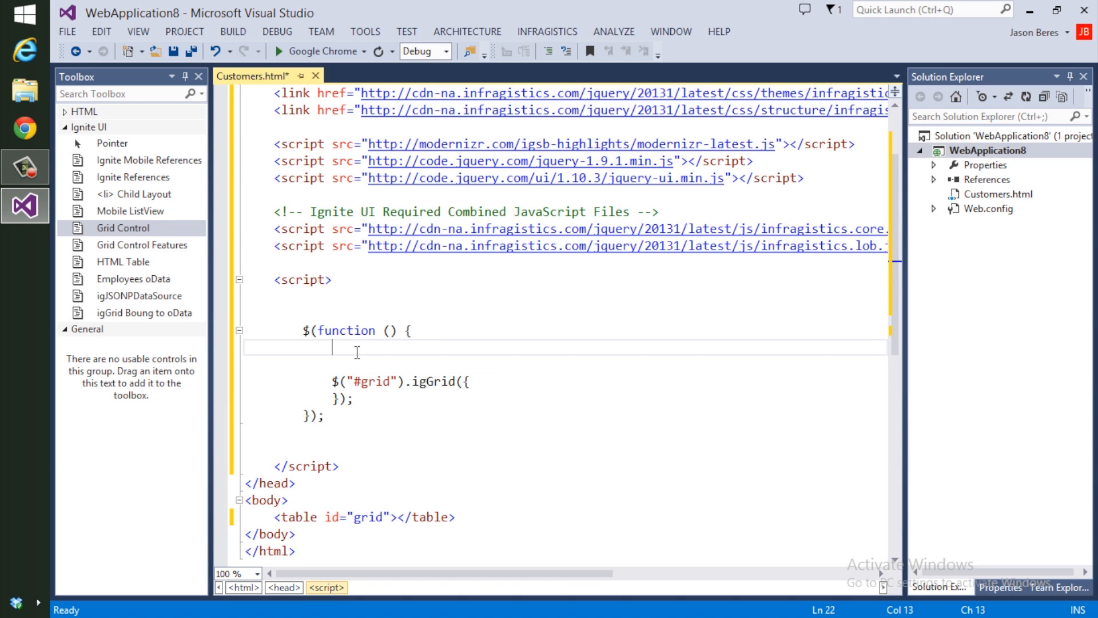
{"action": "type", "text": "var url"}
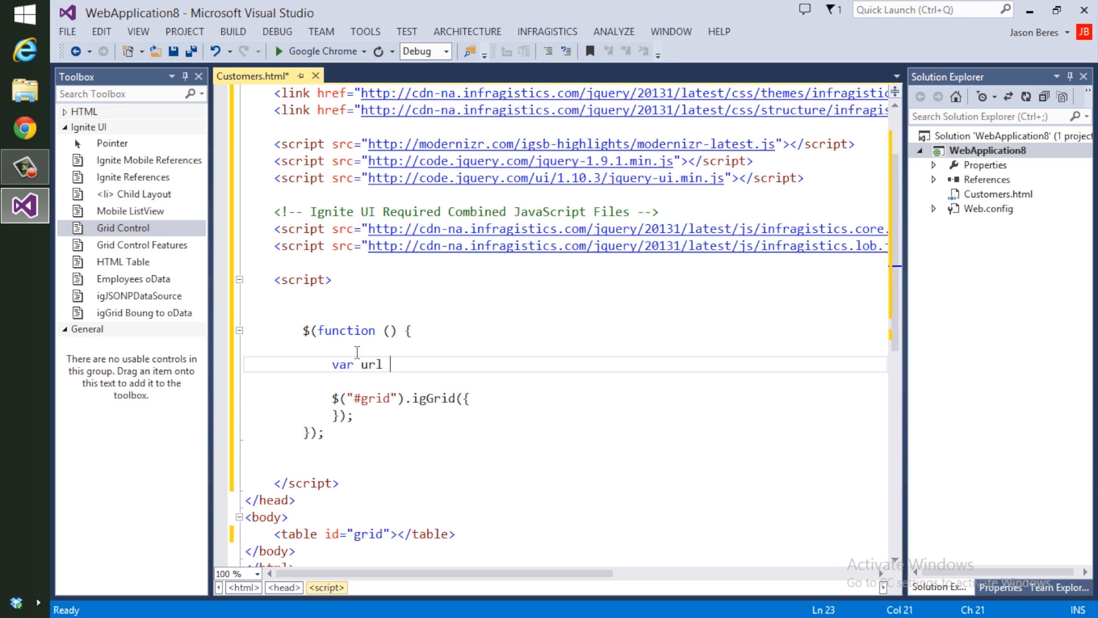
{"action": "type", "text": "=\"\""}
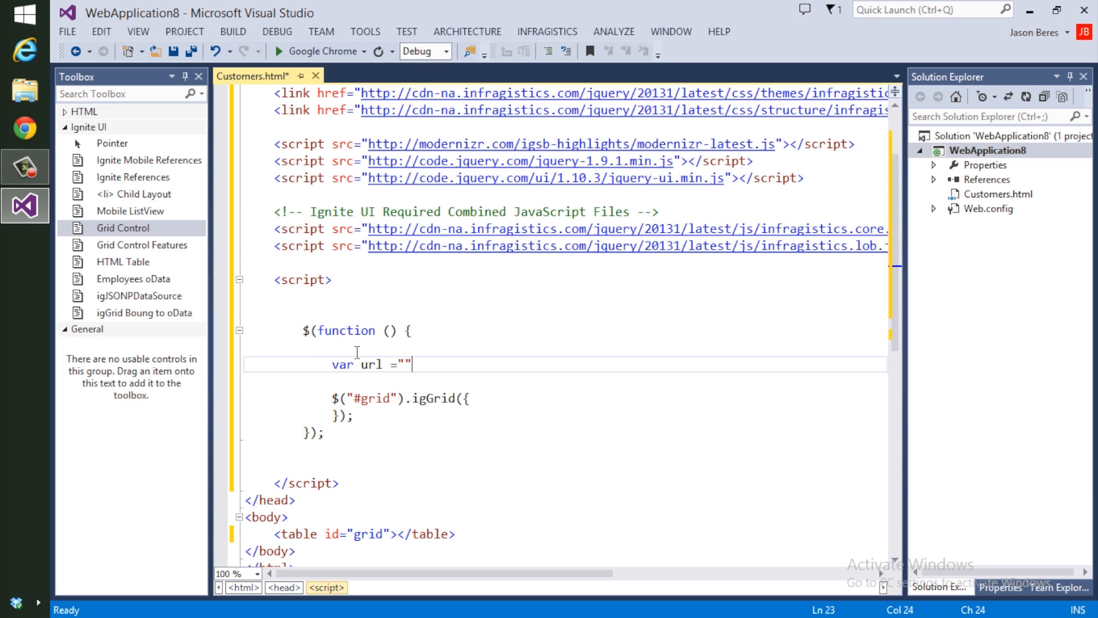
{"action": "type", "text": ";"}
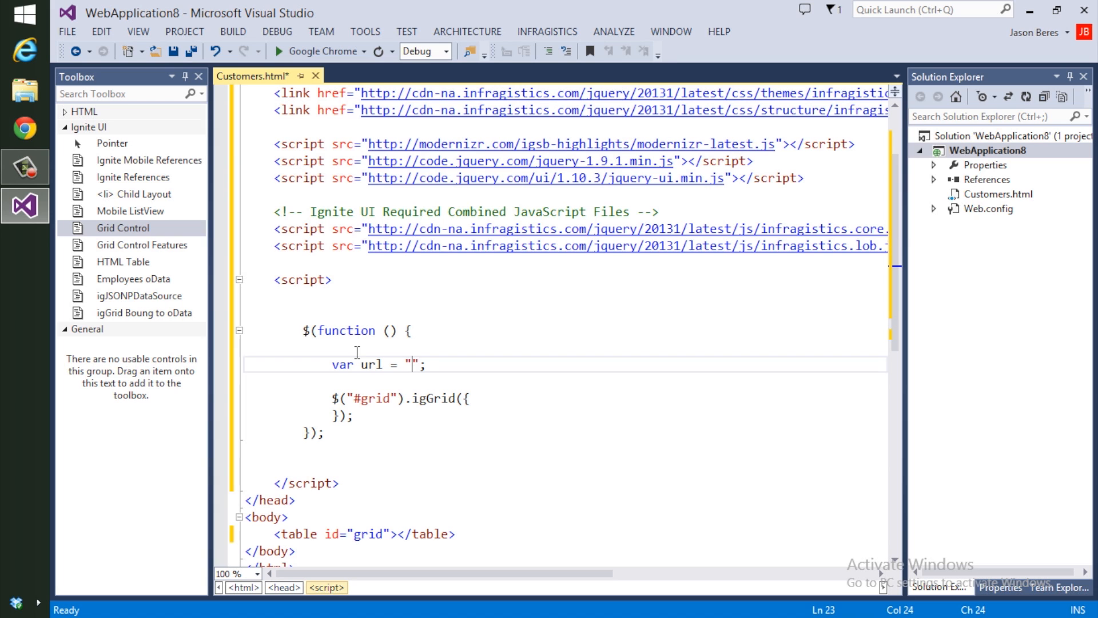
{"action": "left_click", "coordinate": [133, 279]}
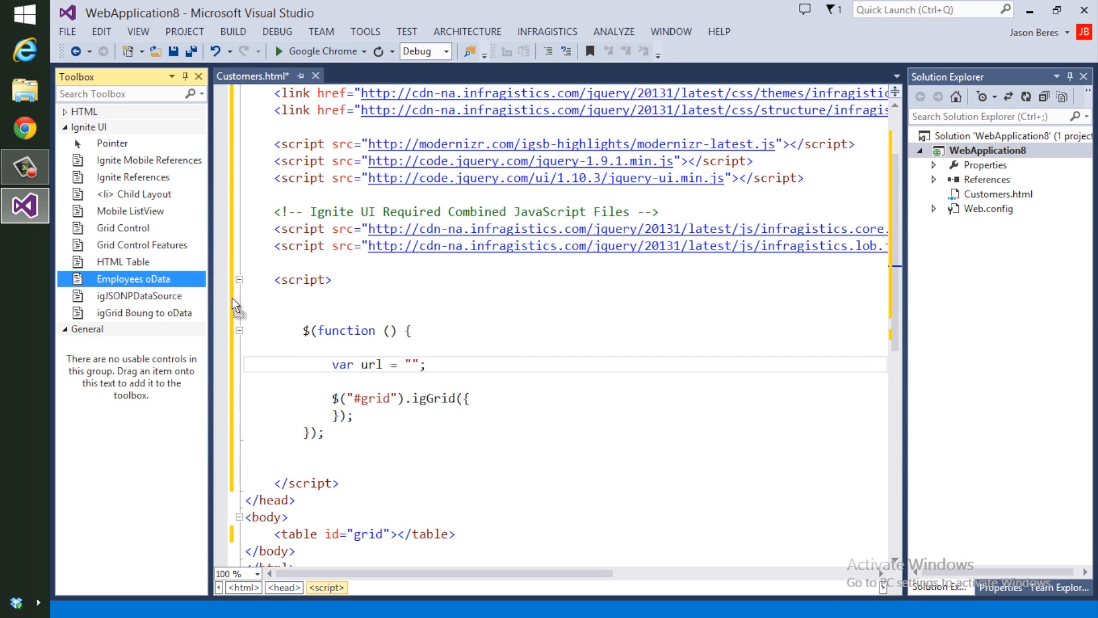
{"action": "type", "text": "http://labs.infragistics.com/igniteui/api/employees?callback?"}
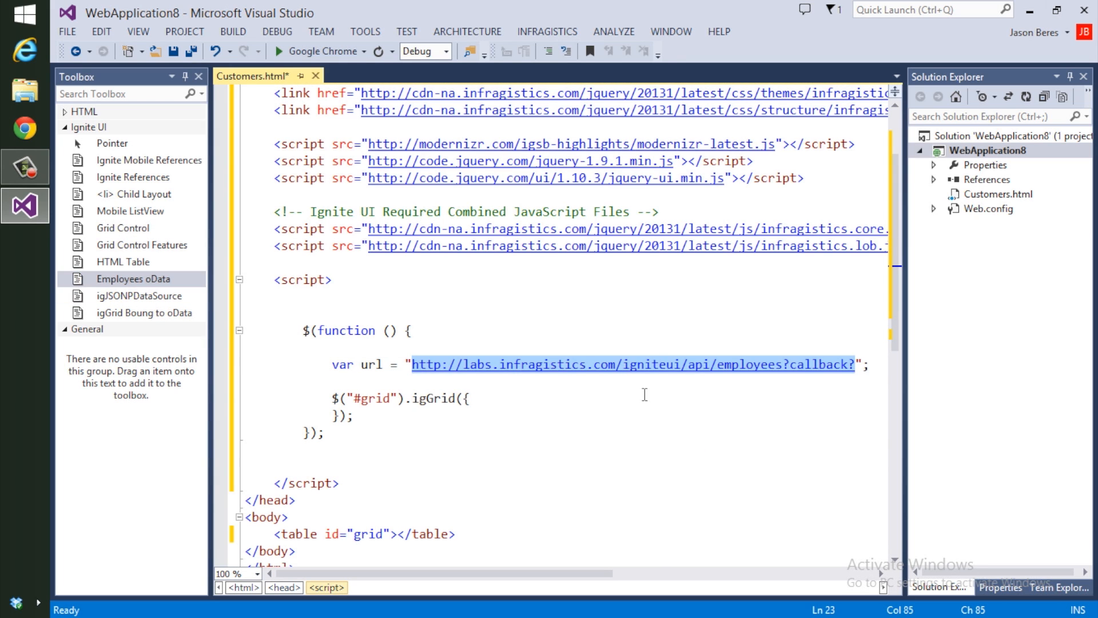
{"action": "mouse_move", "coordinate": [588, 365]}
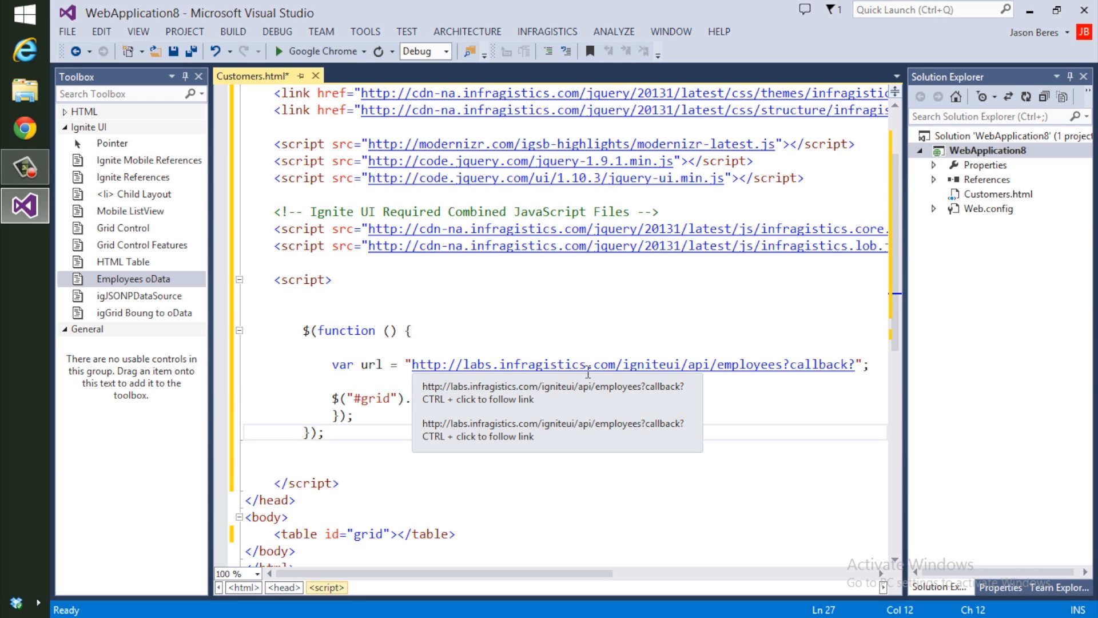
{"action": "mouse_move", "coordinate": [781, 379]}
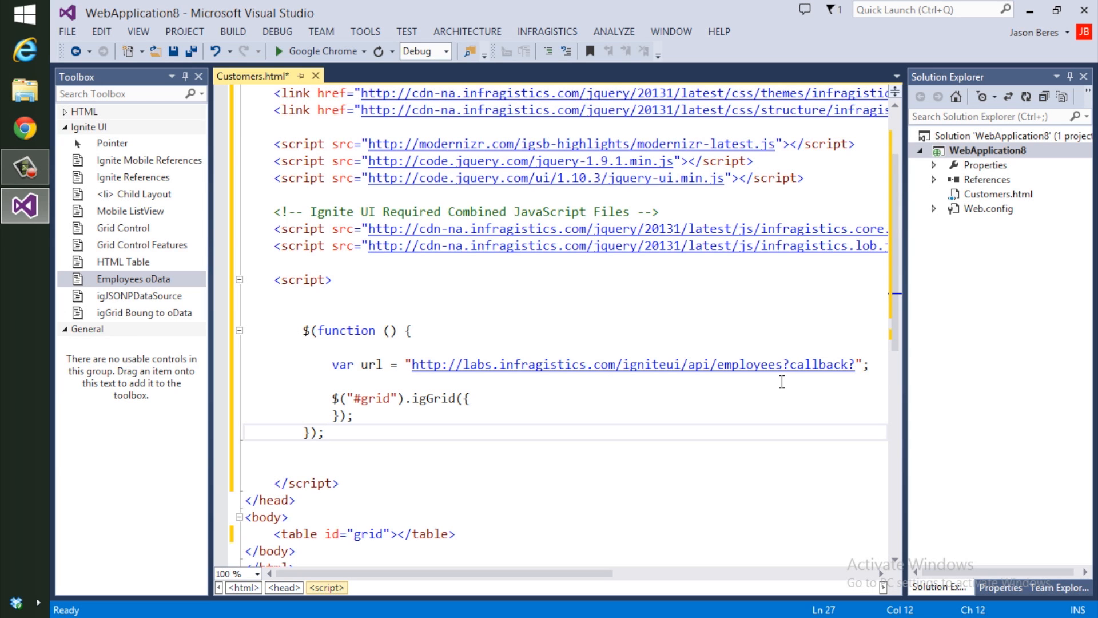
{"action": "left_click", "coordinate": [324, 432]}
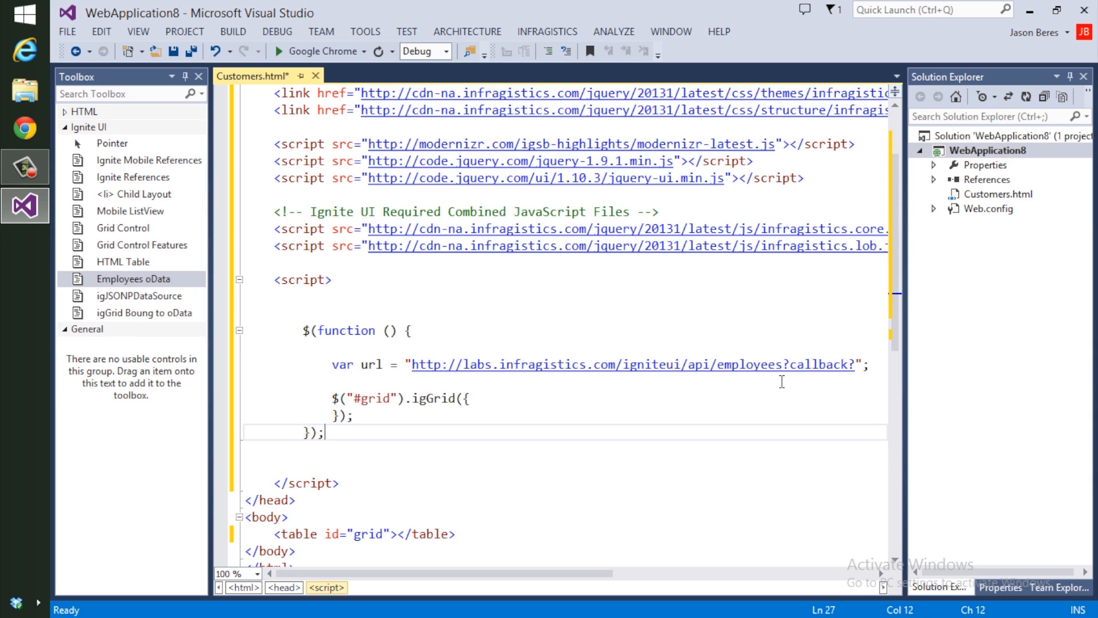
Step: Create jsonp = new $.ig.JSONPDataSource({ }); above the igGrid call
{"action": "key", "text": "enter"}
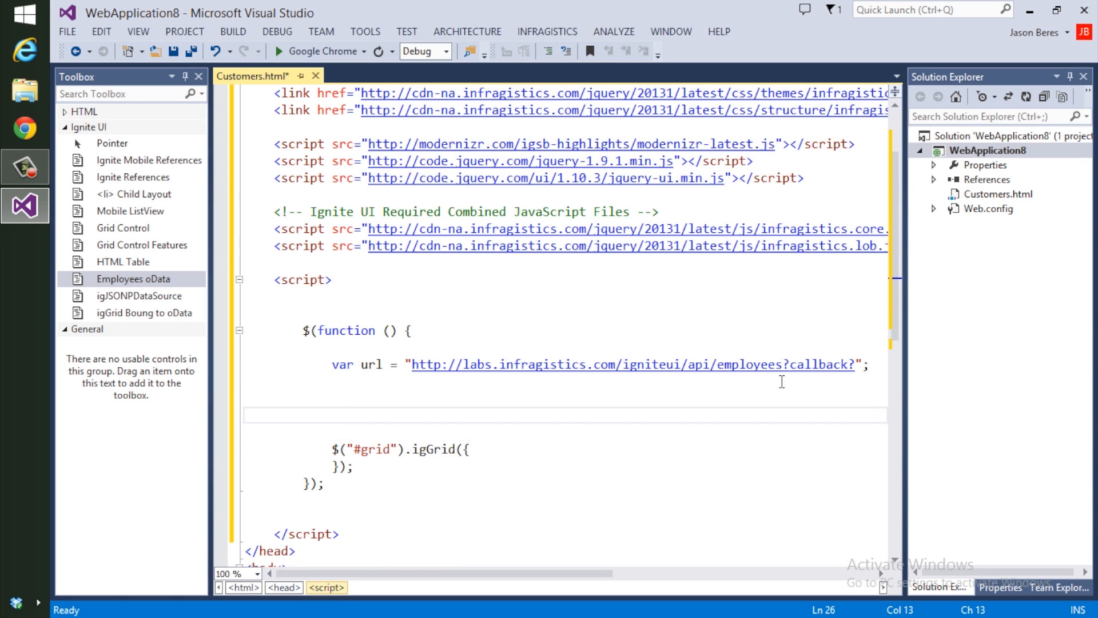
{"action": "type", "text": "jsonp = new"}
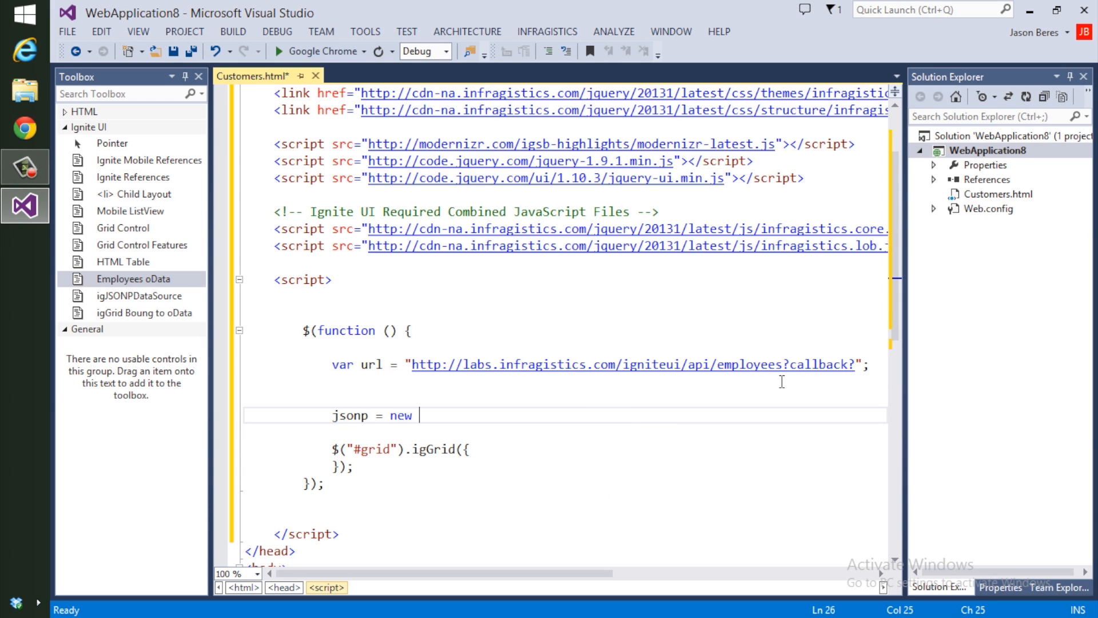
{"action": "type", "text": "$"}
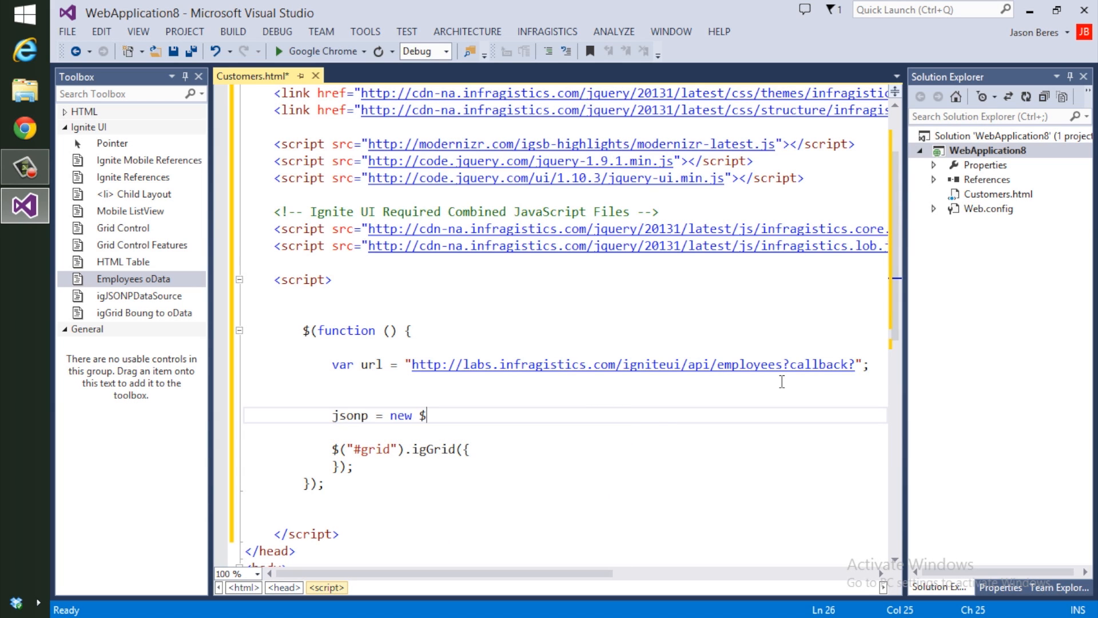
{"action": "type", "text": ".ig"}
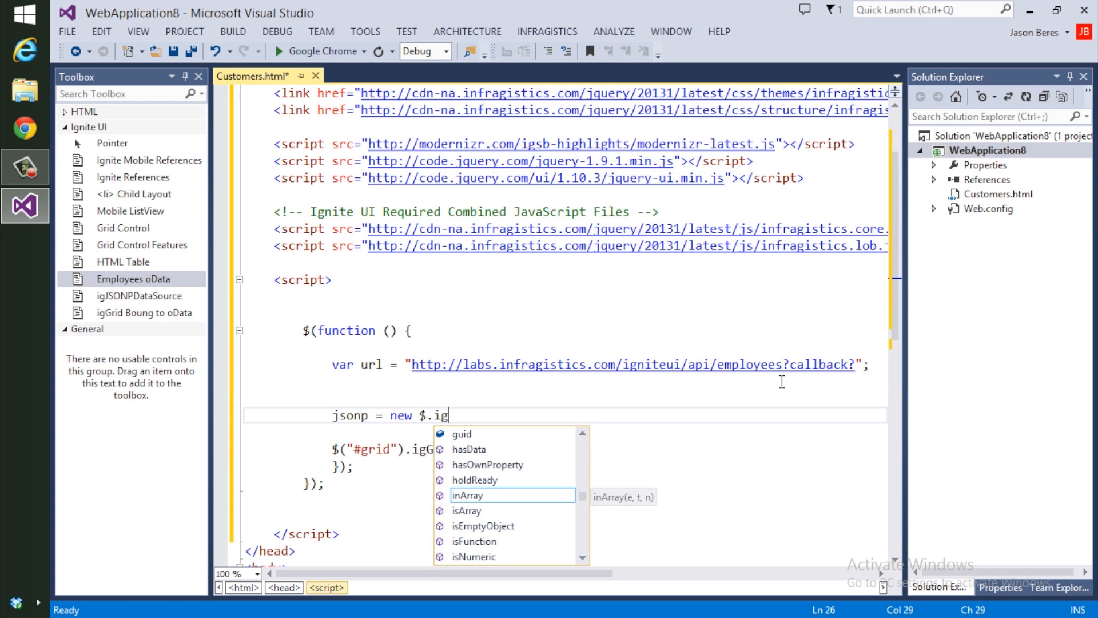
{"action": "type", "text": "JS"}
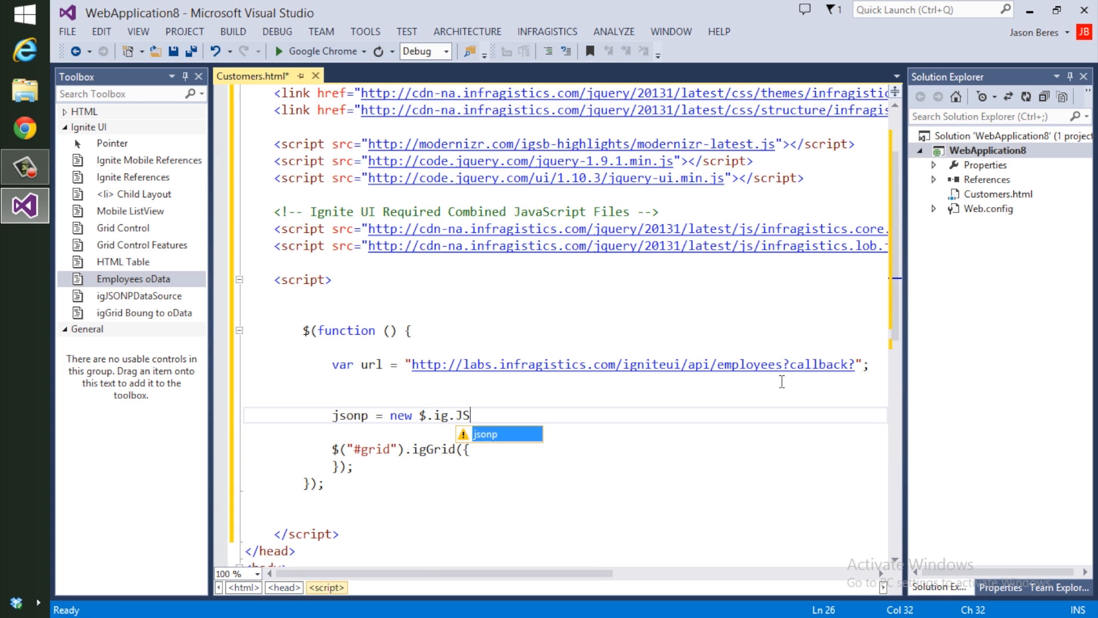
{"action": "type", "text": "ONPDataSou"}
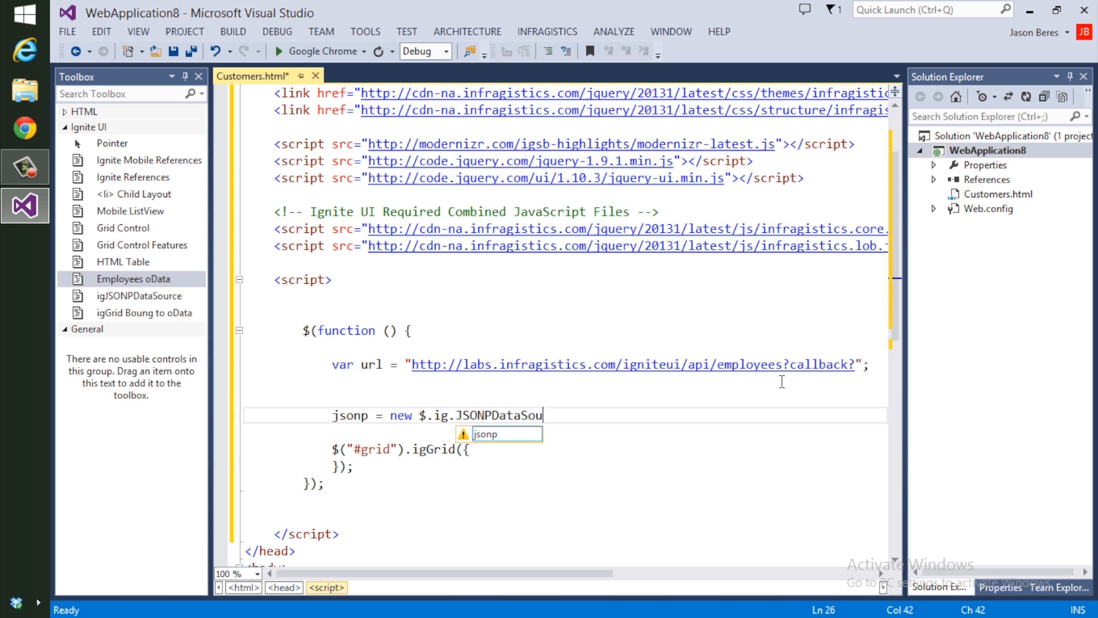
{"action": "type", "text": "rce"}
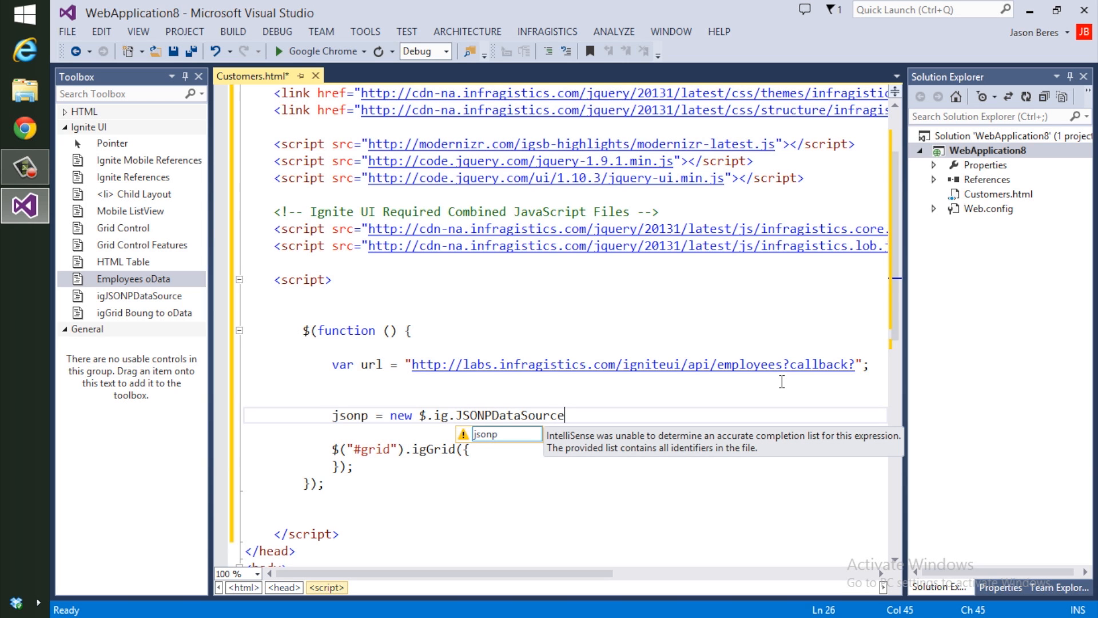
{"action": "type", "text": "{"}
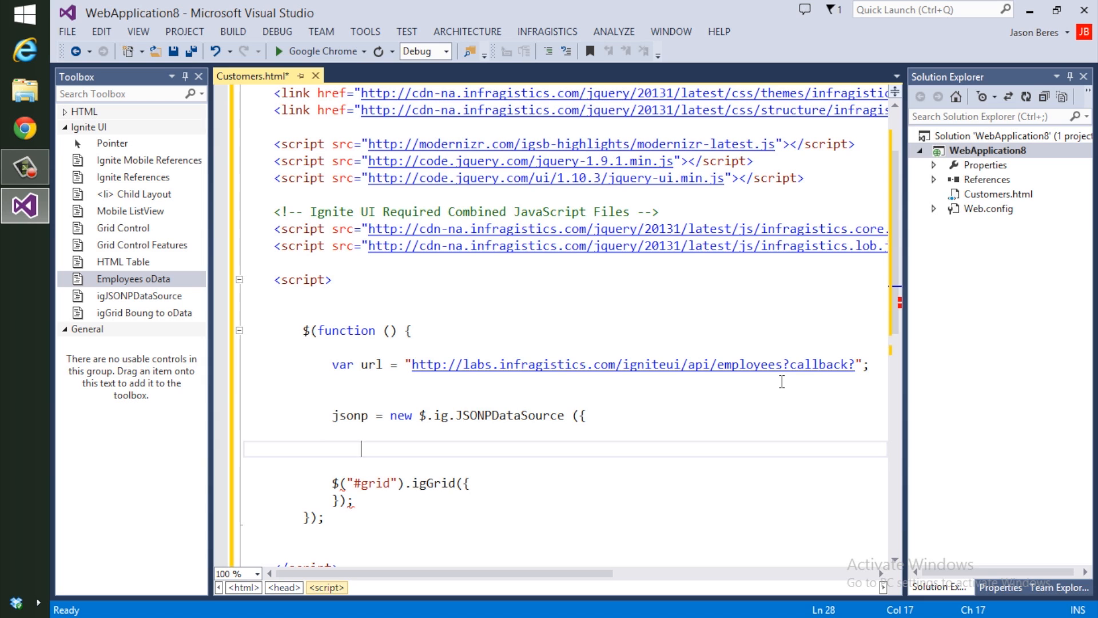
{"action": "type", "text": "});"}
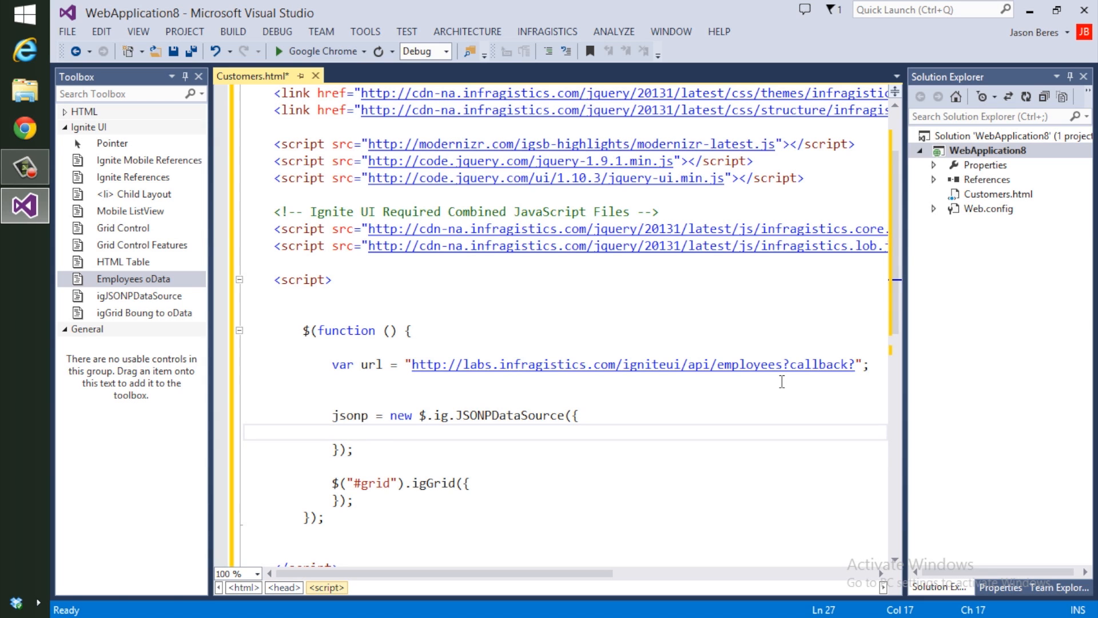
Step: Give the JSONP data source dataSource: url and responseDataKey: "d.results"
{"action": "type", "text": "dataSourc"}
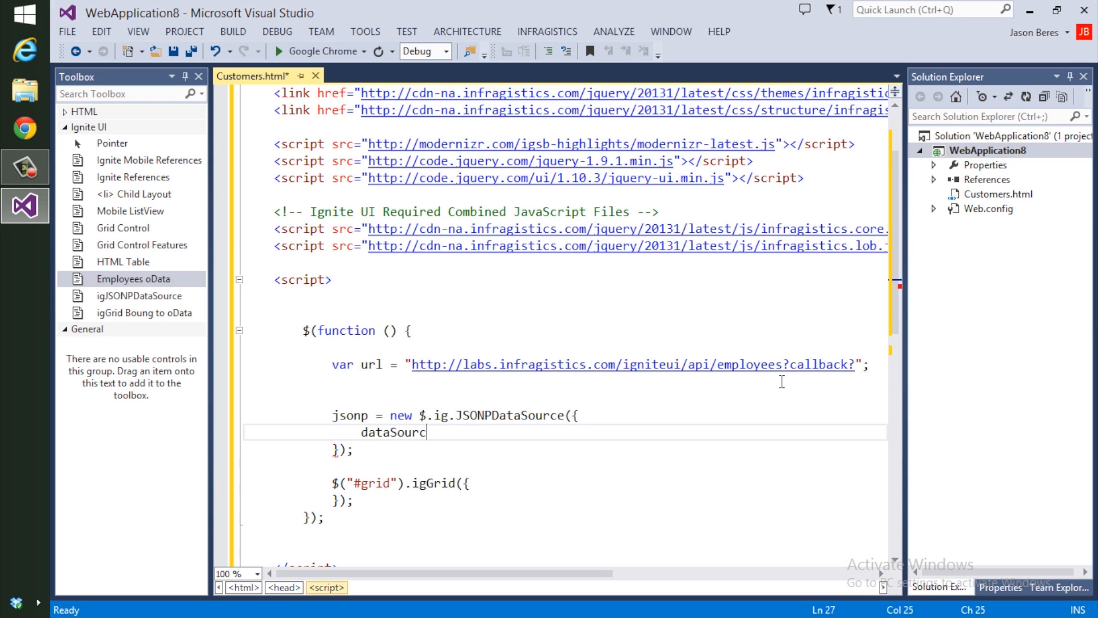
{"action": "type", "text": "e: url,"}
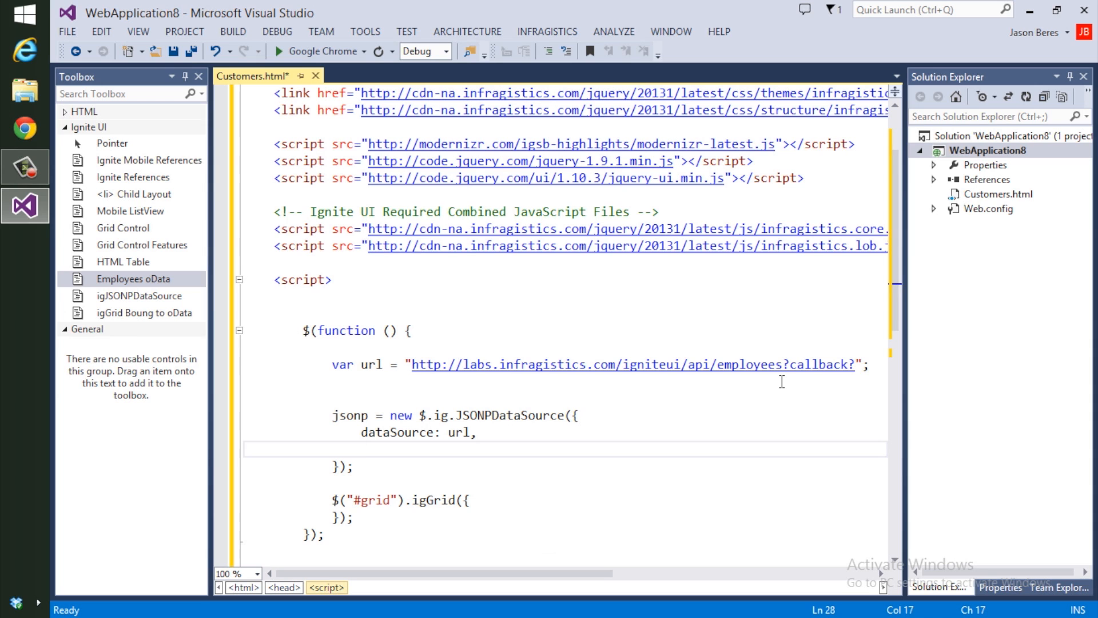
{"action": "type", "text": "respons"}
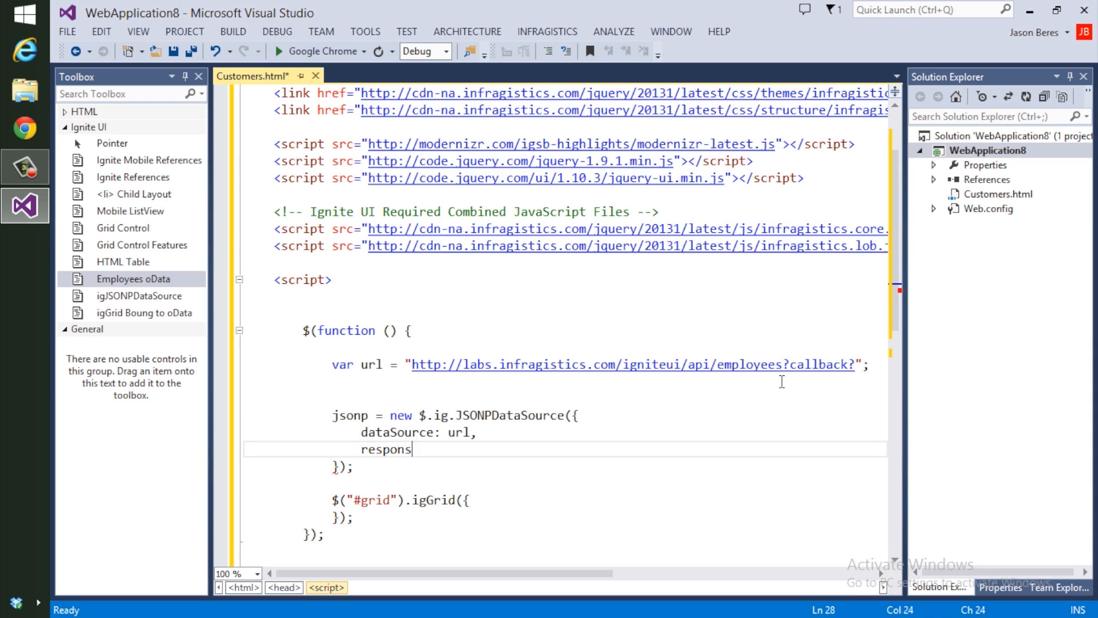
{"action": "type", "text": "e"}
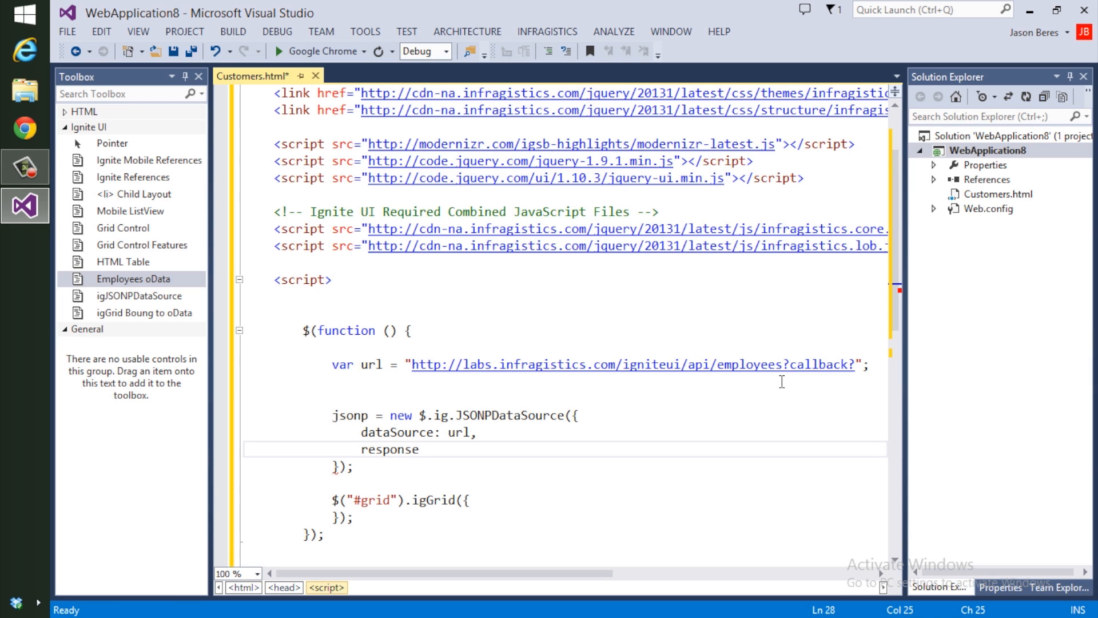
{"action": "left_click", "coordinate": [420, 449]}
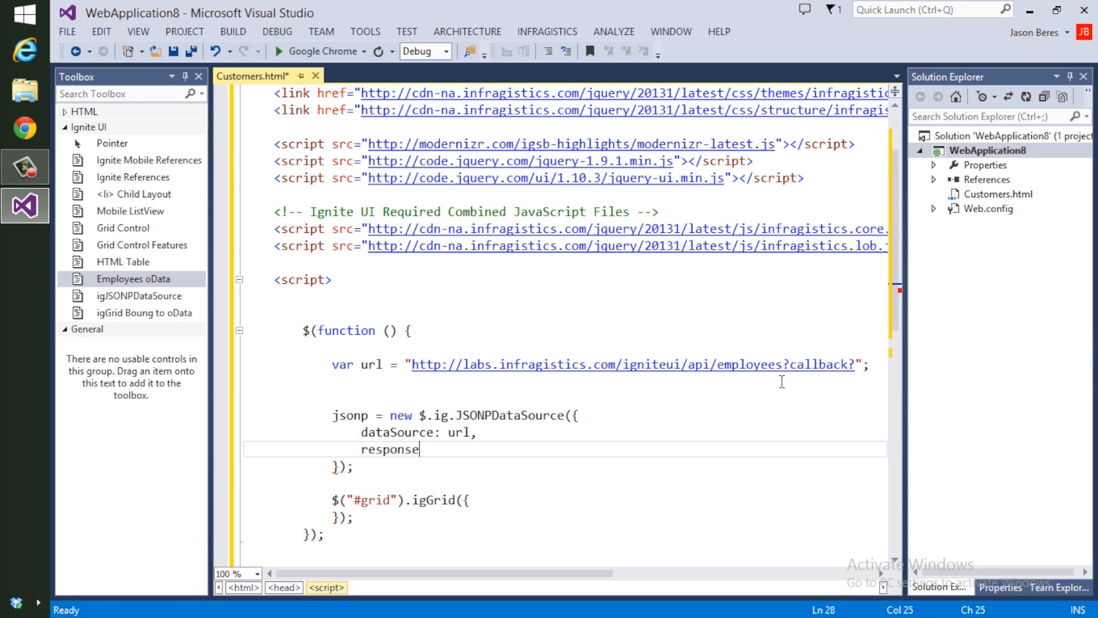
{"action": "type", "text": "DataKey"}
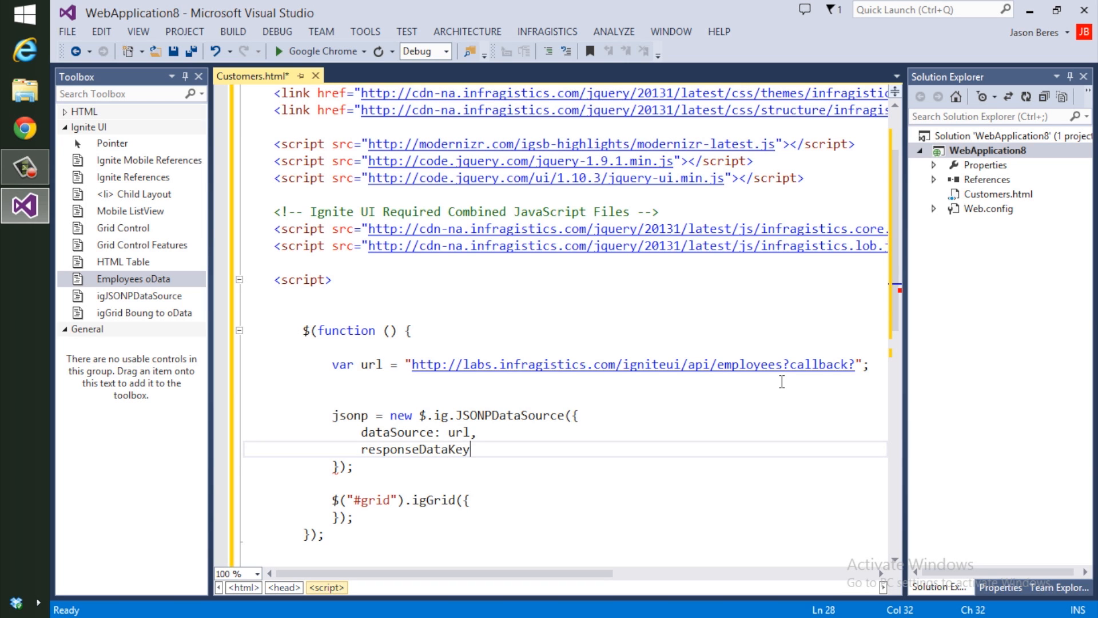
{"action": "type", "text": ": \""}
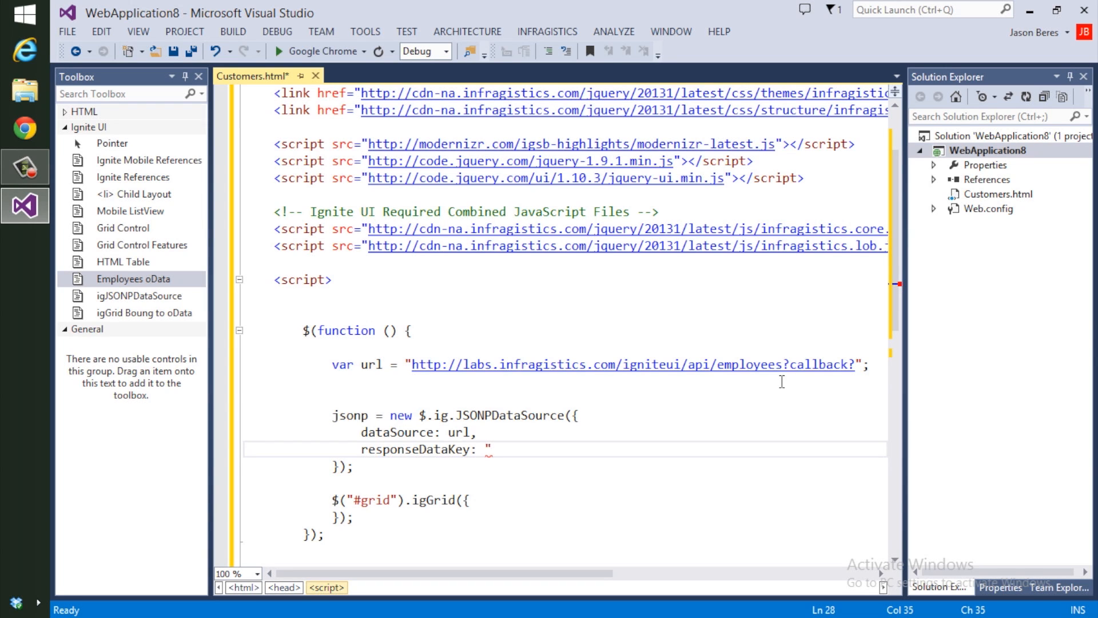
{"action": "type", "text": "d.results"}
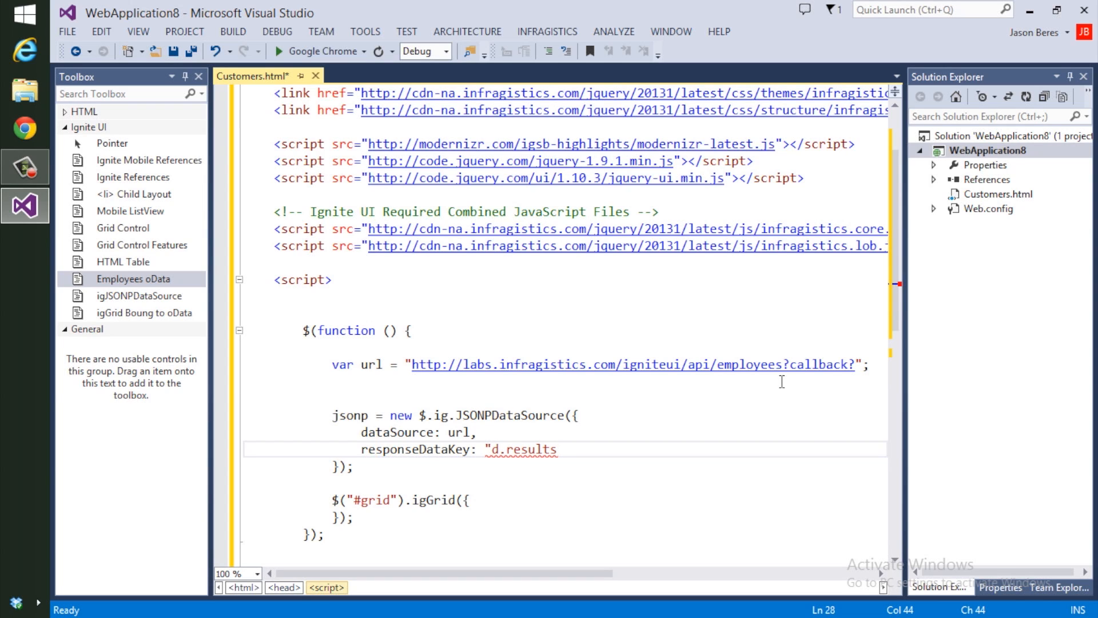
{"action": "key", "text": "enter"}
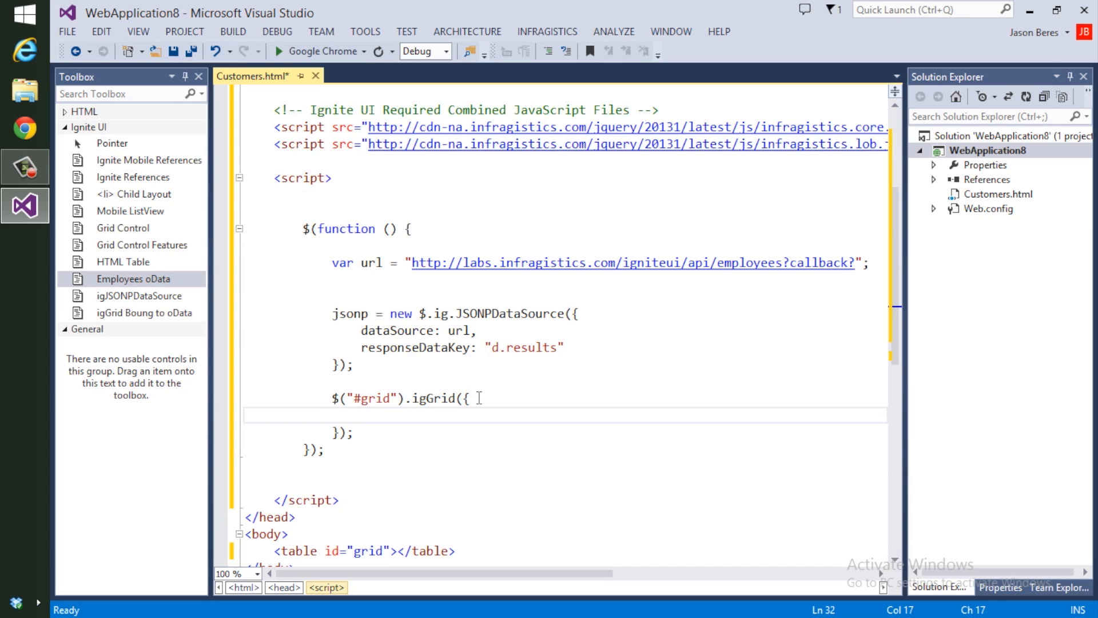
Step: Set igGrid options autoGenerateColumns: true and responseDataKey "d.results"
{"action": "type", "text": "autoGenerateColum"}
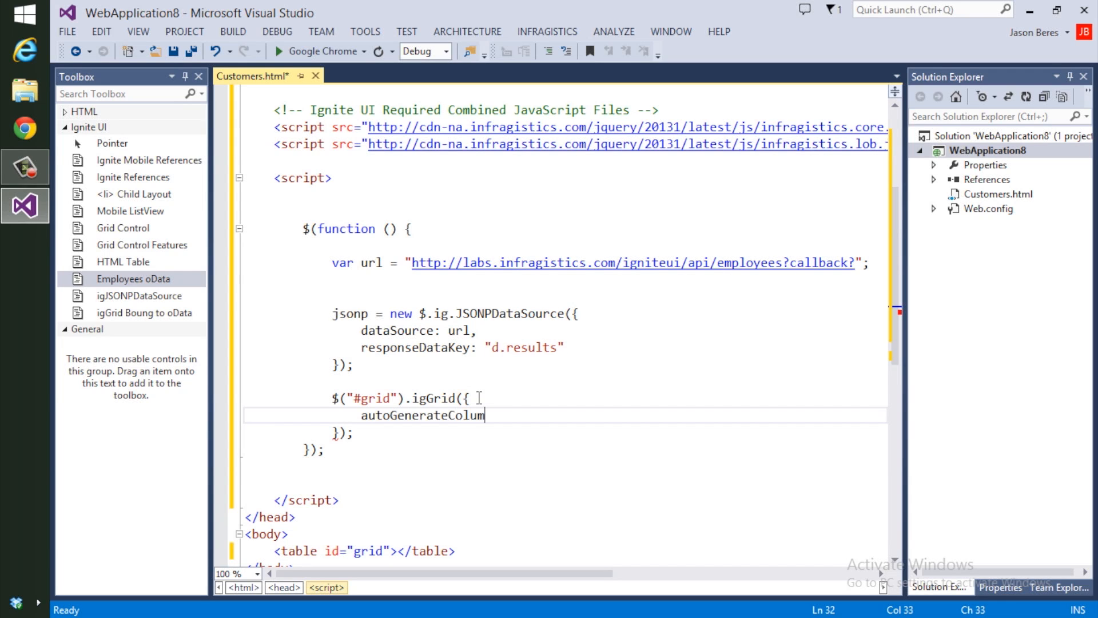
{"action": "type", "text": "ns:"}
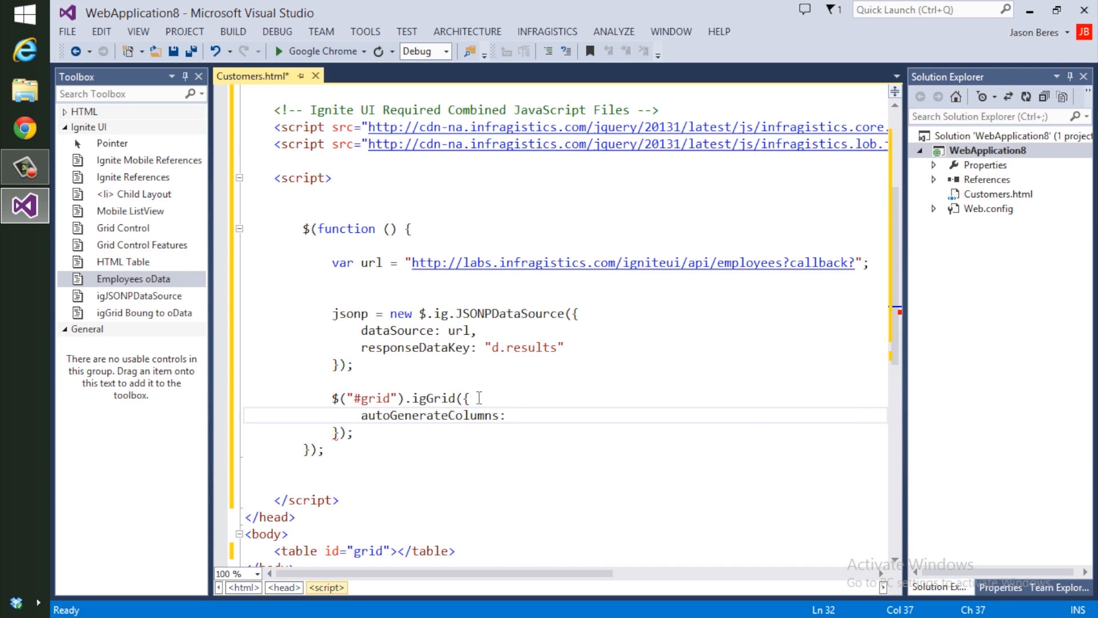
{"action": "type", "text": "true,"}
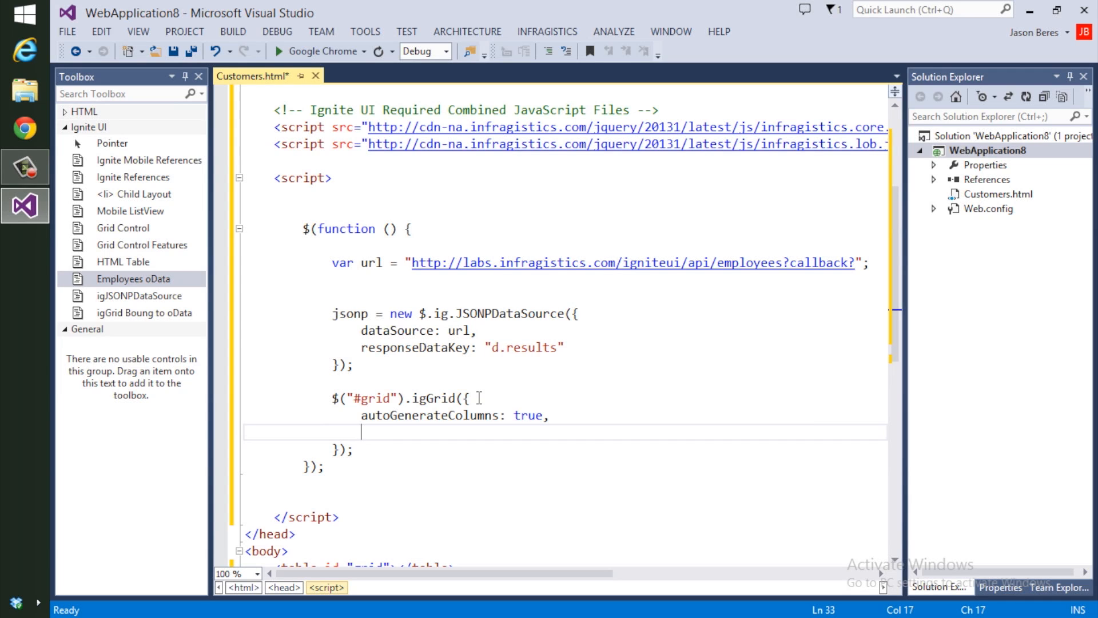
{"action": "type", "text": "response"}
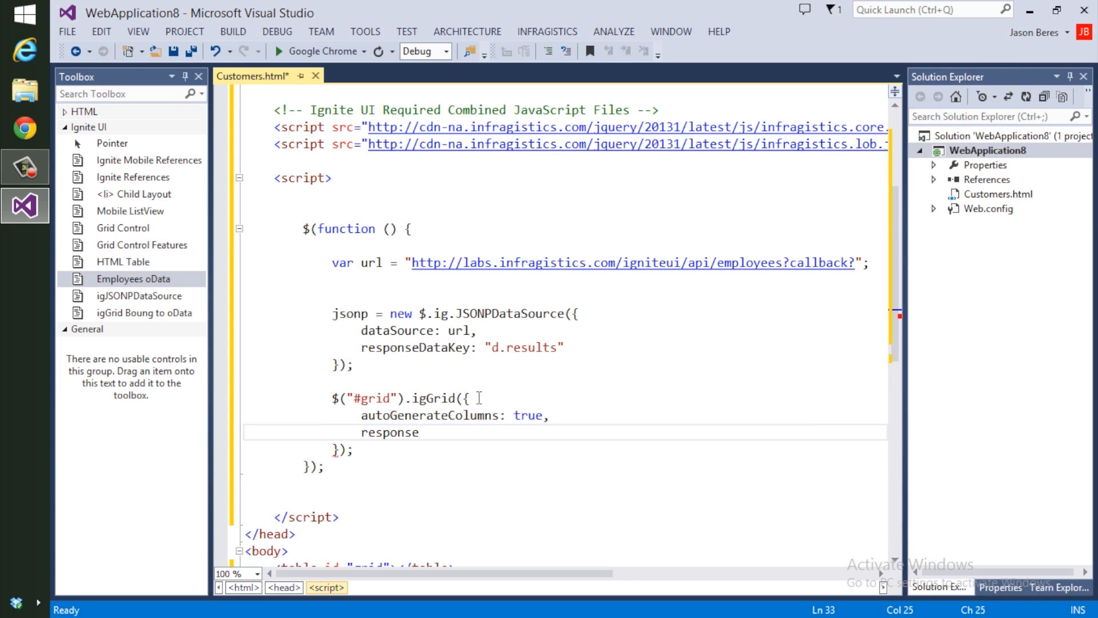
{"action": "type", "text": "Datake"}
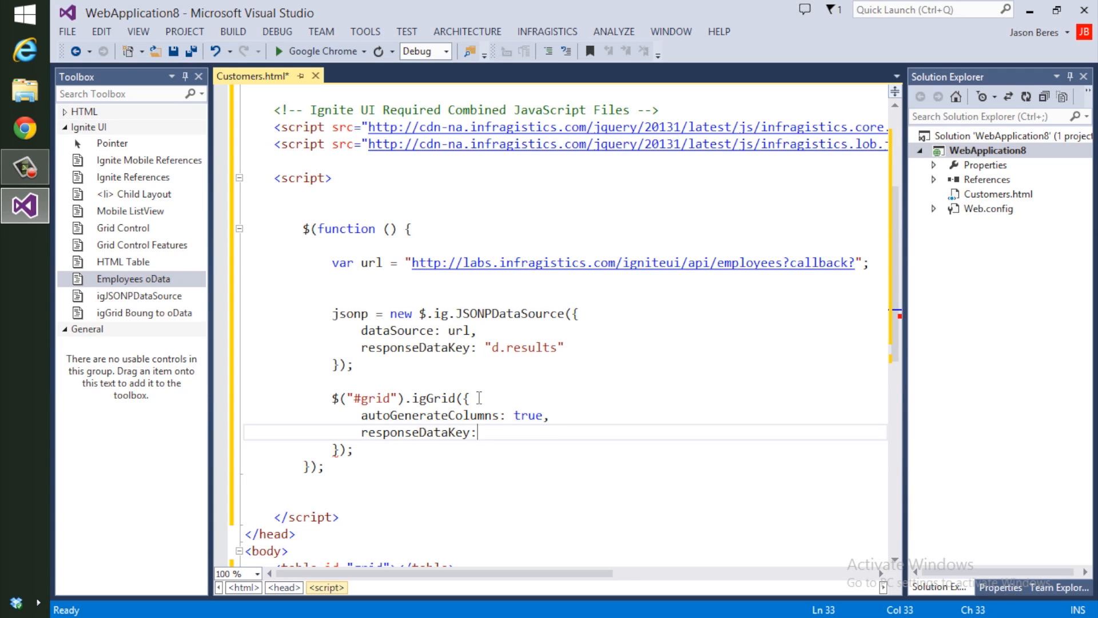
{"action": "type", "text": "\"d."}
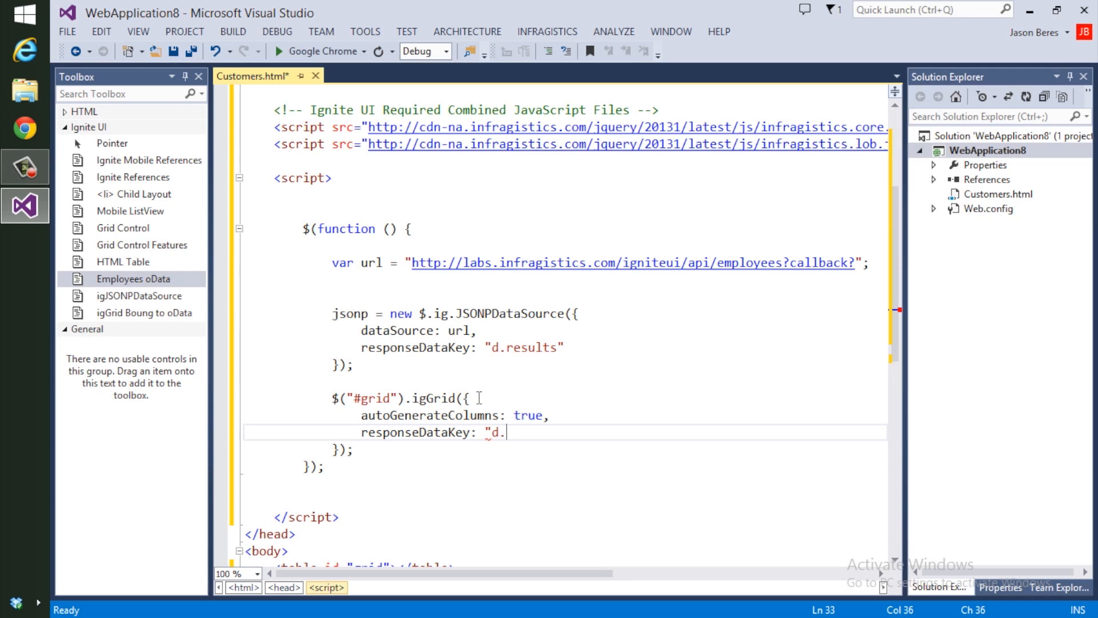
{"action": "type", "text": "results\","}
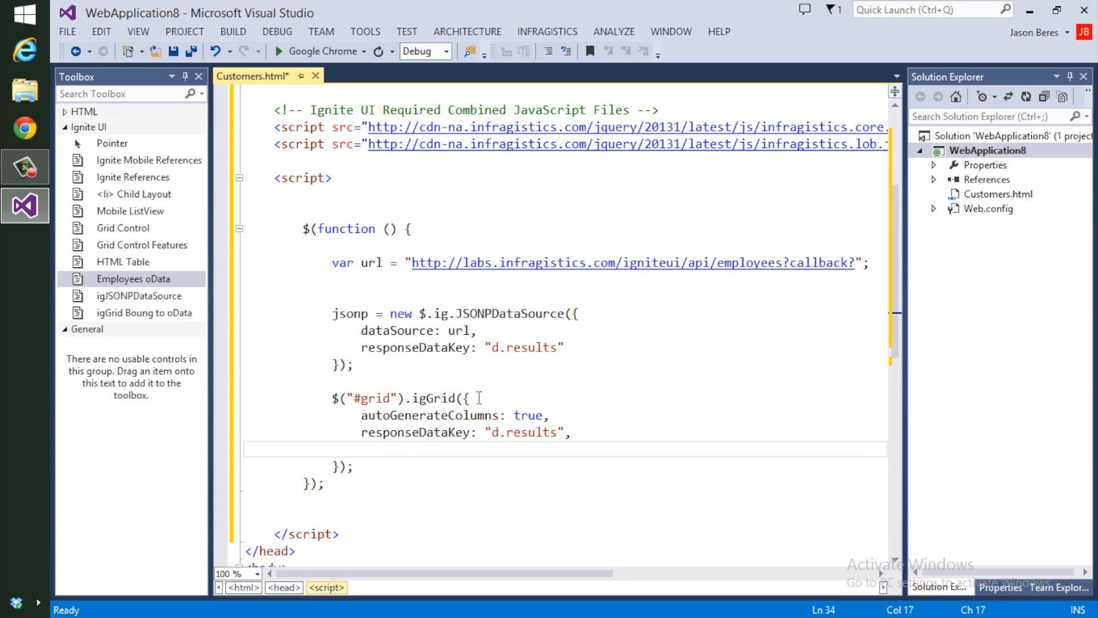
Step: Set the grid's dataSource to jsonp and save Customers.html
{"action": "type", "text": "dataSou"}
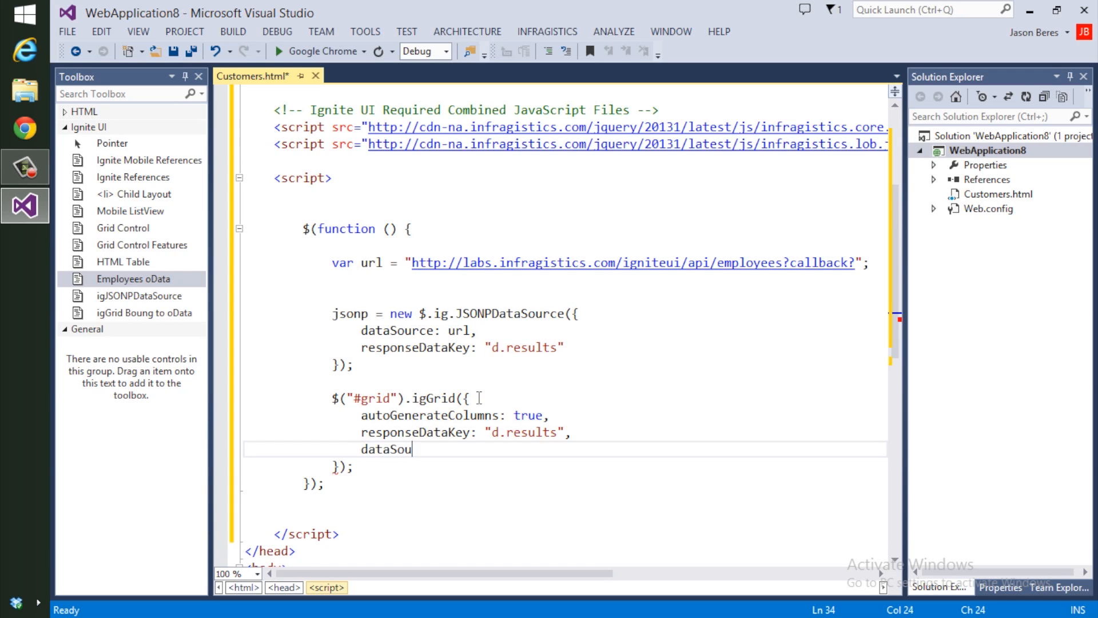
{"action": "type", "text": "rce:"}
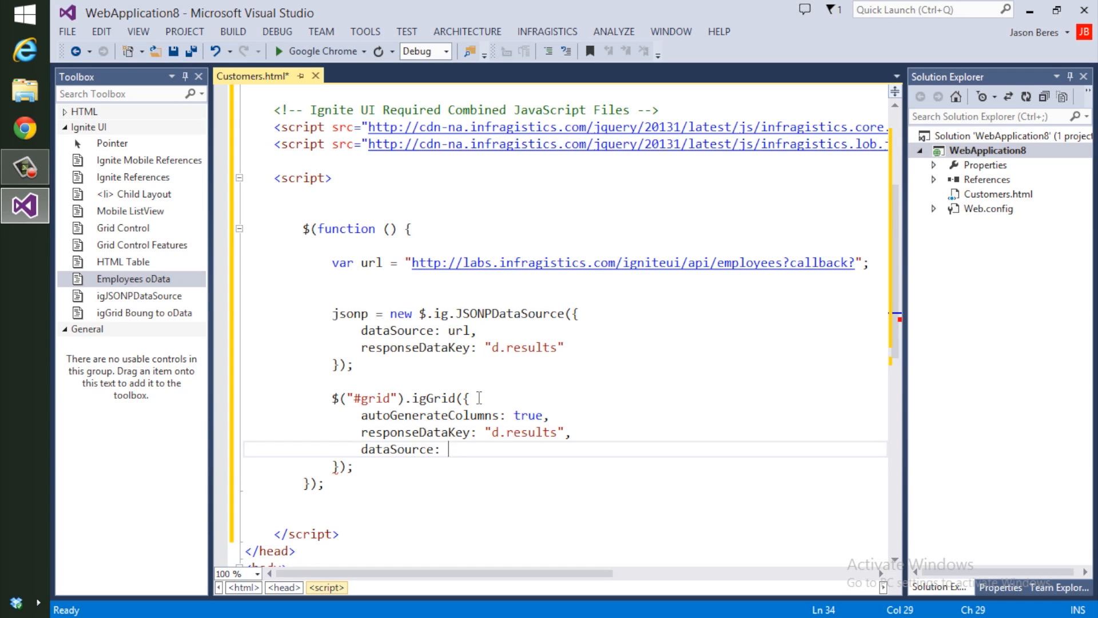
{"action": "type", "text": "jsonp"}
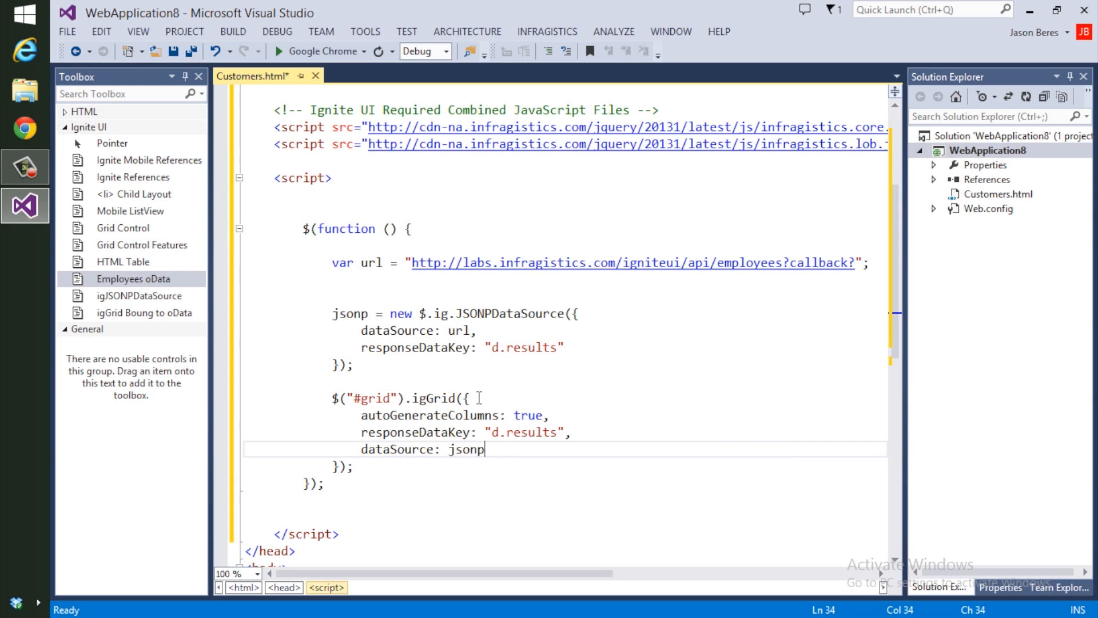
{"action": "mouse_move", "coordinate": [524, 448]}
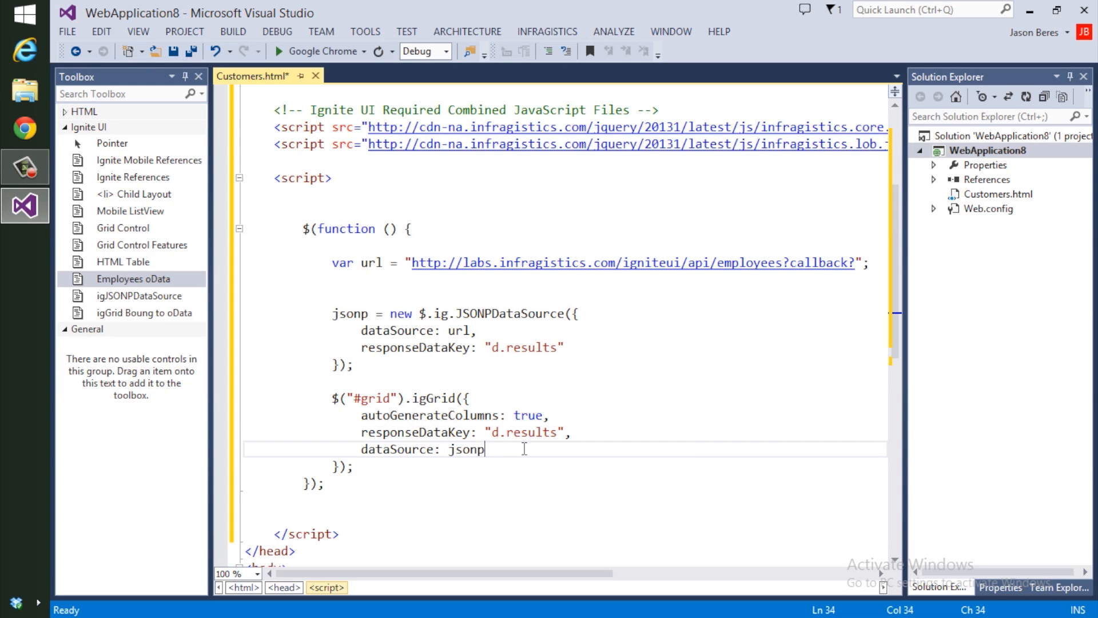
{"action": "key", "text": "ctrl+s"}
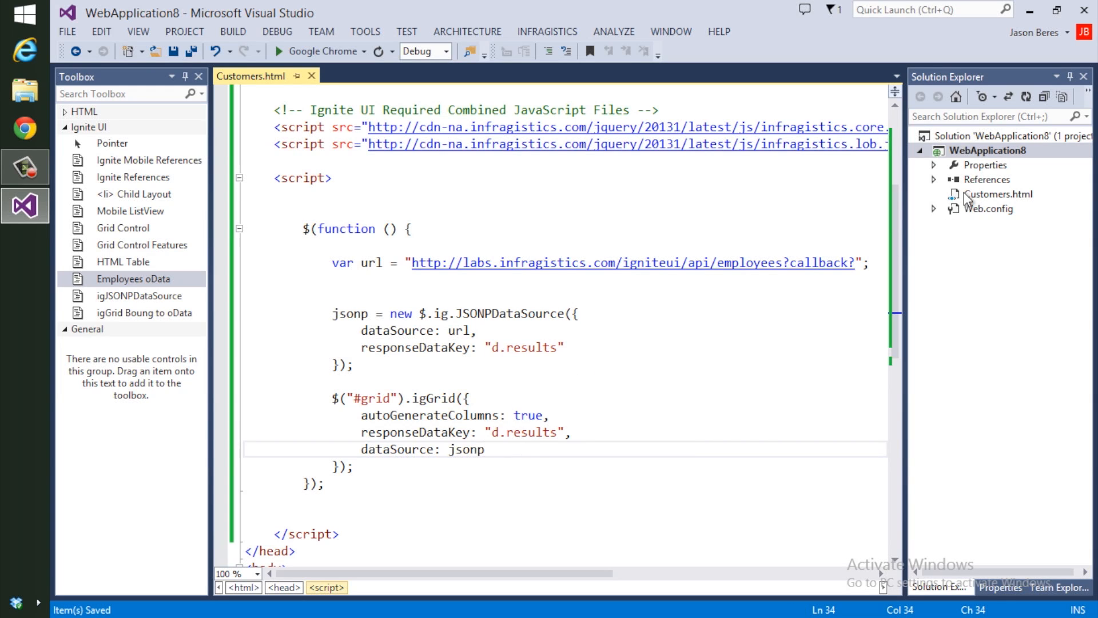
Step: Run Customers.html in Chrome and scroll through the auto-generated employee rows
{"action": "left_click", "coordinate": [1000, 195]}
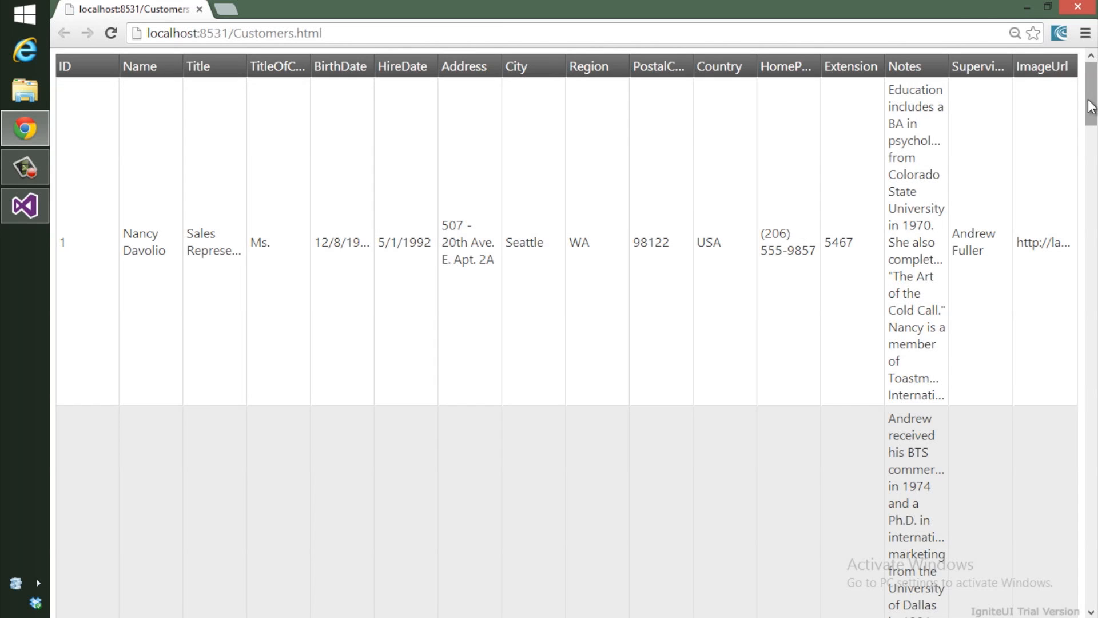
{"action": "scroll", "scroll_direction": "down", "scroll_amount": 3}
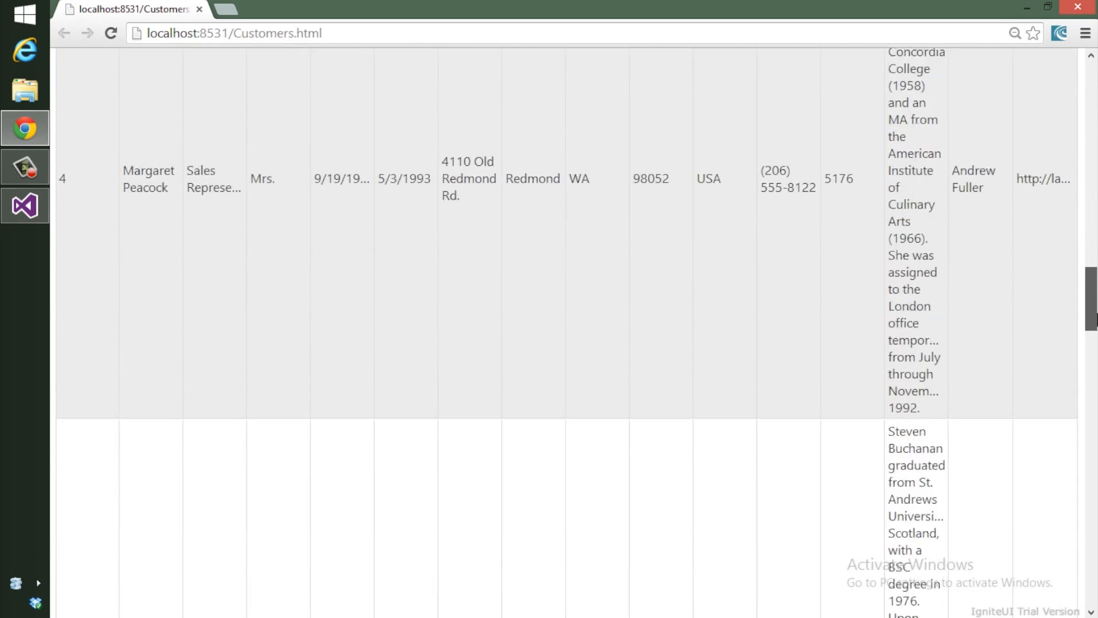
{"action": "scroll", "scroll_direction": "down", "scroll_amount": 3}
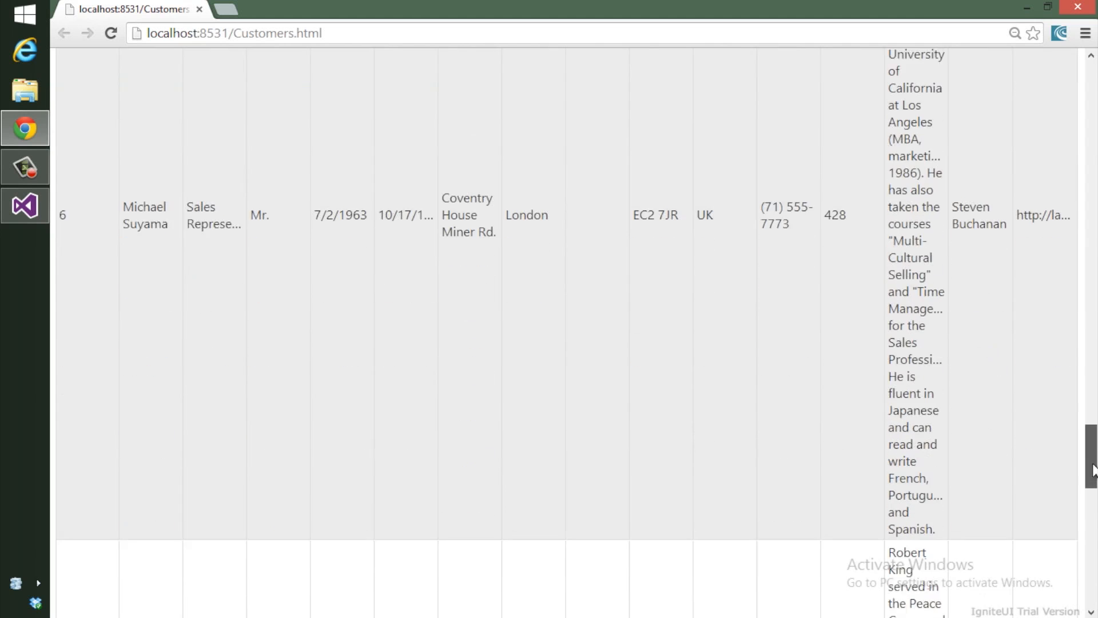
{"action": "scroll", "scroll_direction": "up", "scroll_amount": 3}
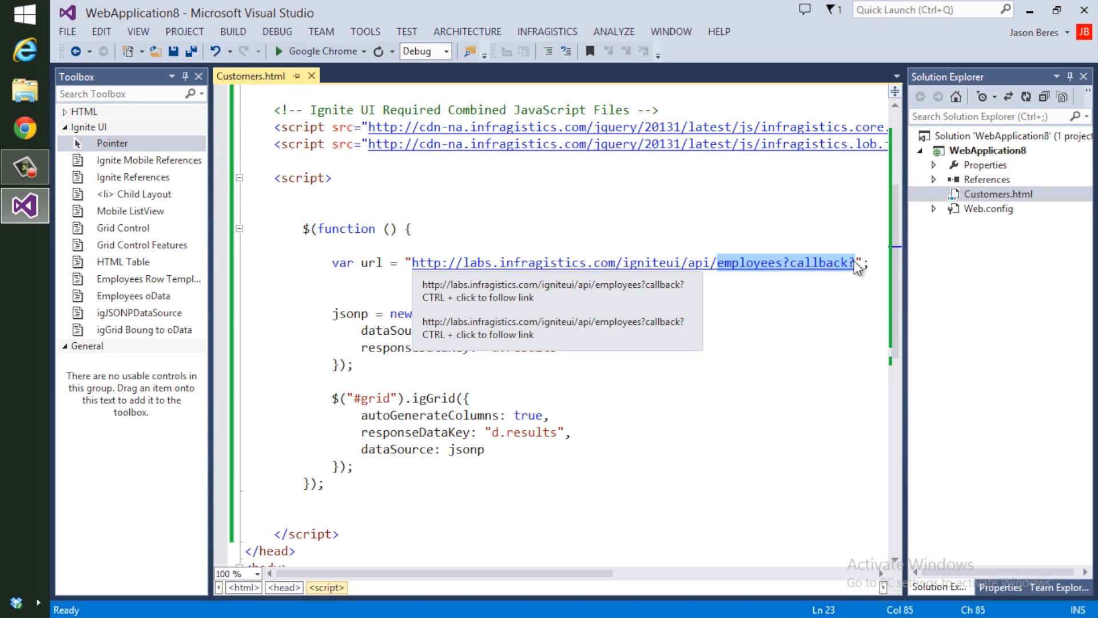
Step: Change autoGenerateColumns from true to false in the igGrid call
{"action": "left_click", "coordinate": [553, 398]}
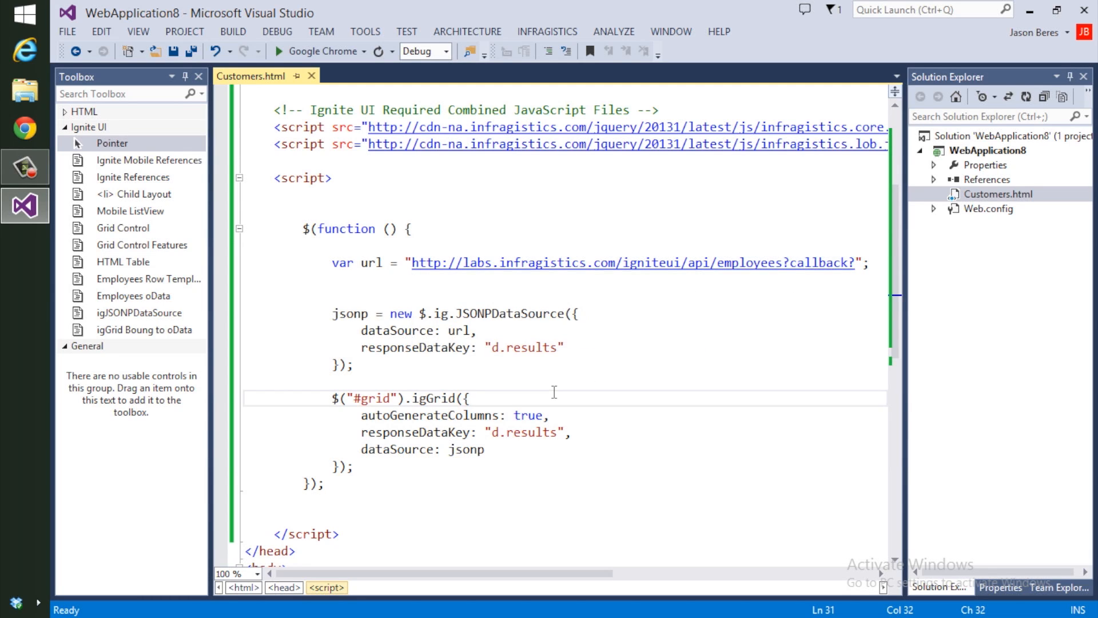
{"action": "left_click", "coordinate": [491, 414]}
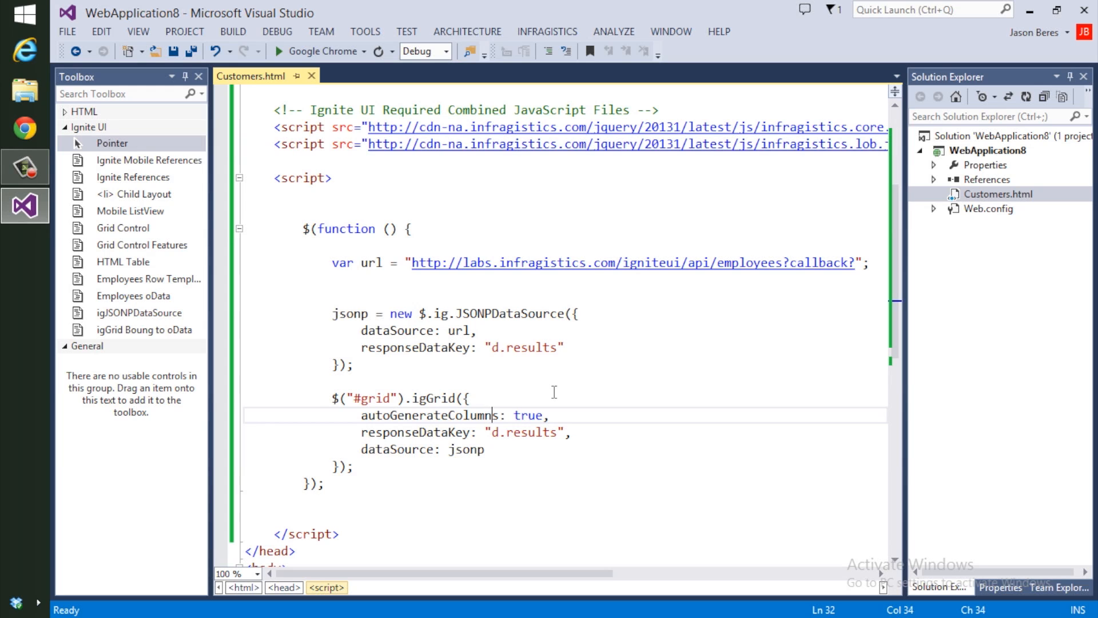
{"action": "type", "text": "f"}
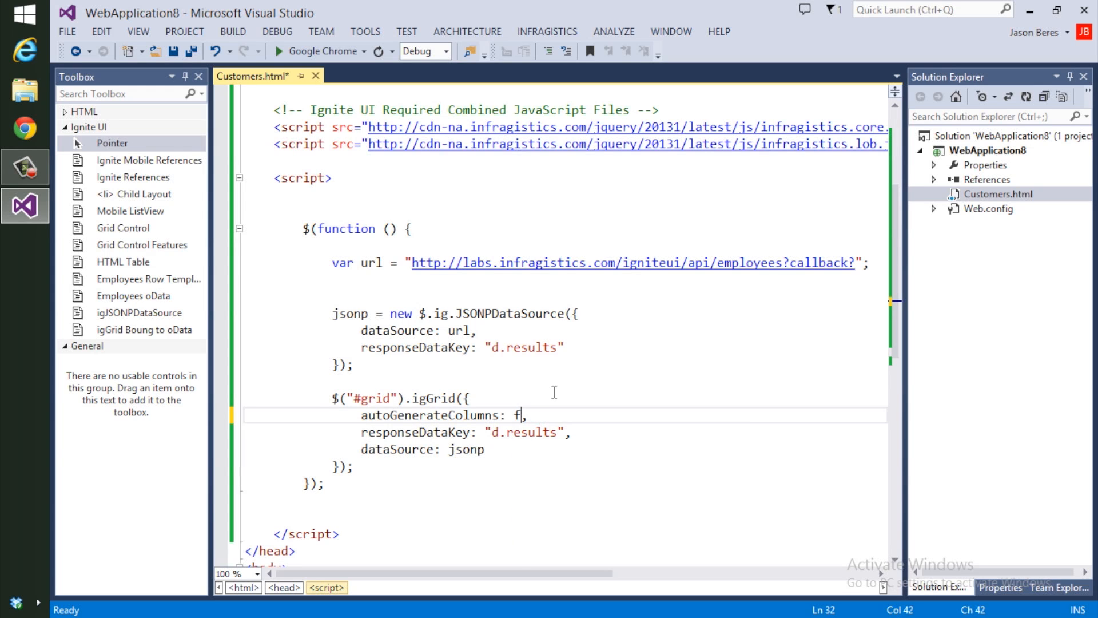
{"action": "type", "text": "alse"}
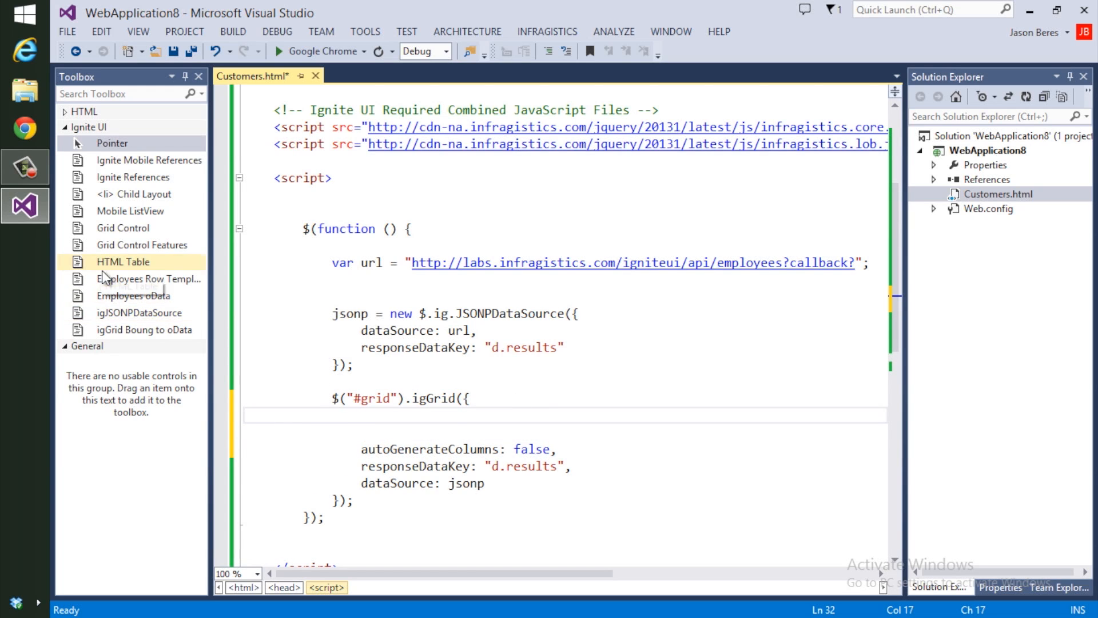
Step: Insert the Employees Row Template snippet adding Picture/ImageUrl, Name, Title columns and a rowTemplate
{"action": "left_click", "coordinate": [148, 278]}
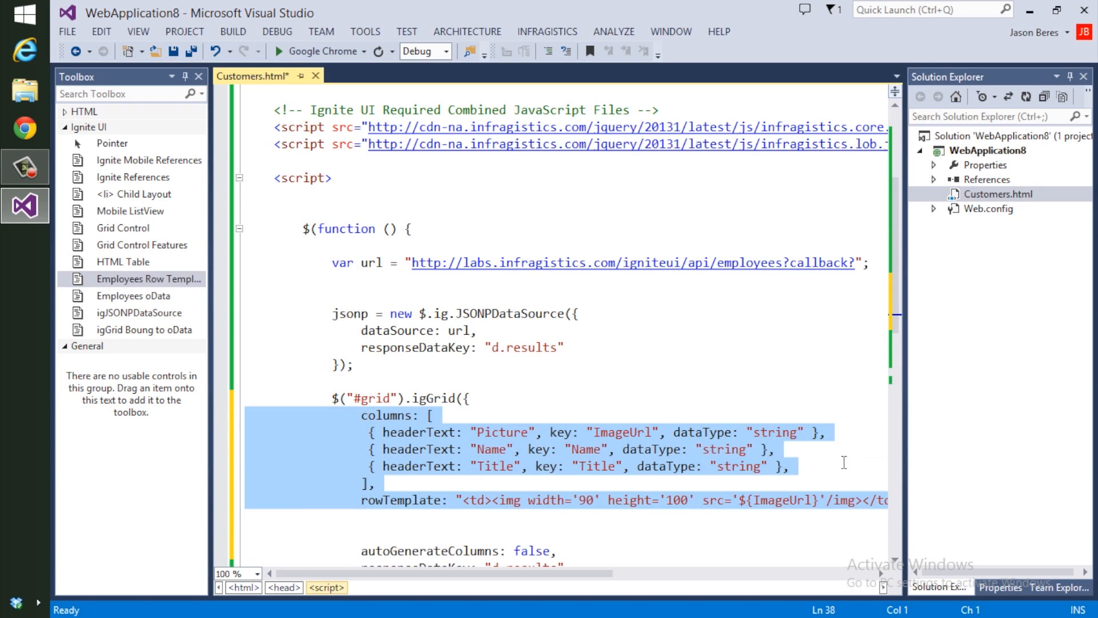
{"action": "left_click", "coordinate": [791, 465]}
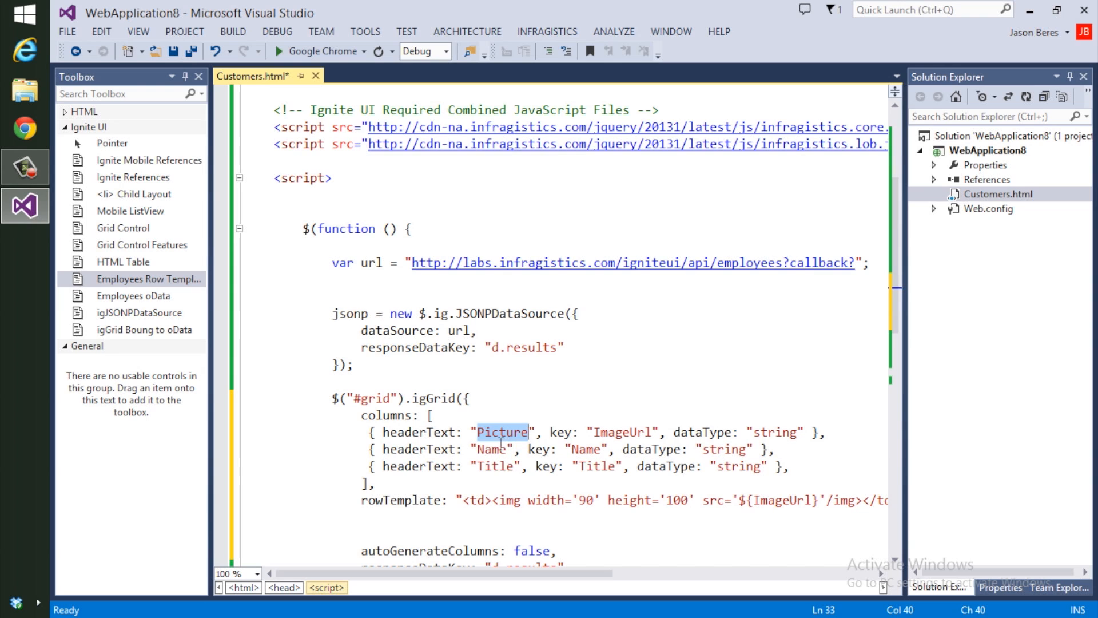
{"action": "double_click", "coordinate": [623, 433]}
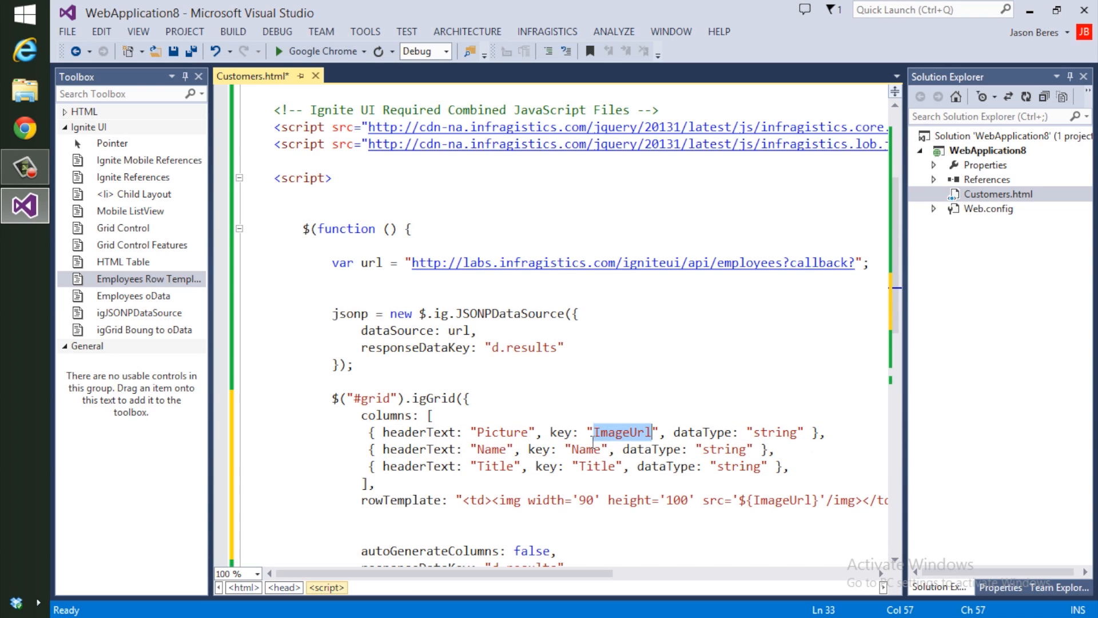
{"action": "double_click", "coordinate": [588, 449]}
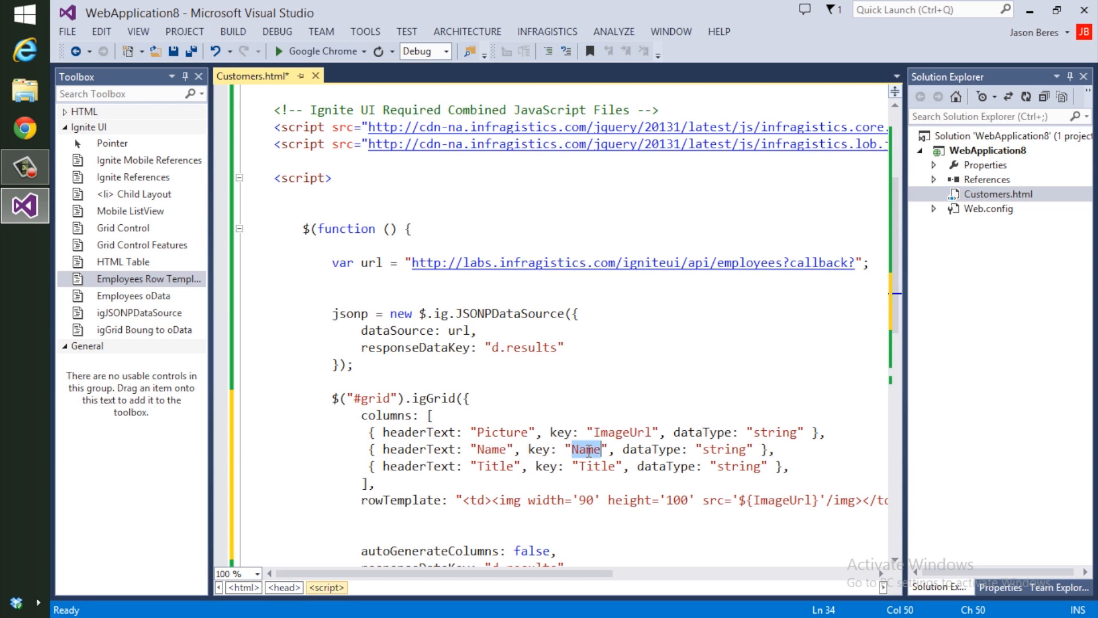
{"action": "scroll", "scroll_direction": "down", "scroll_amount": 3}
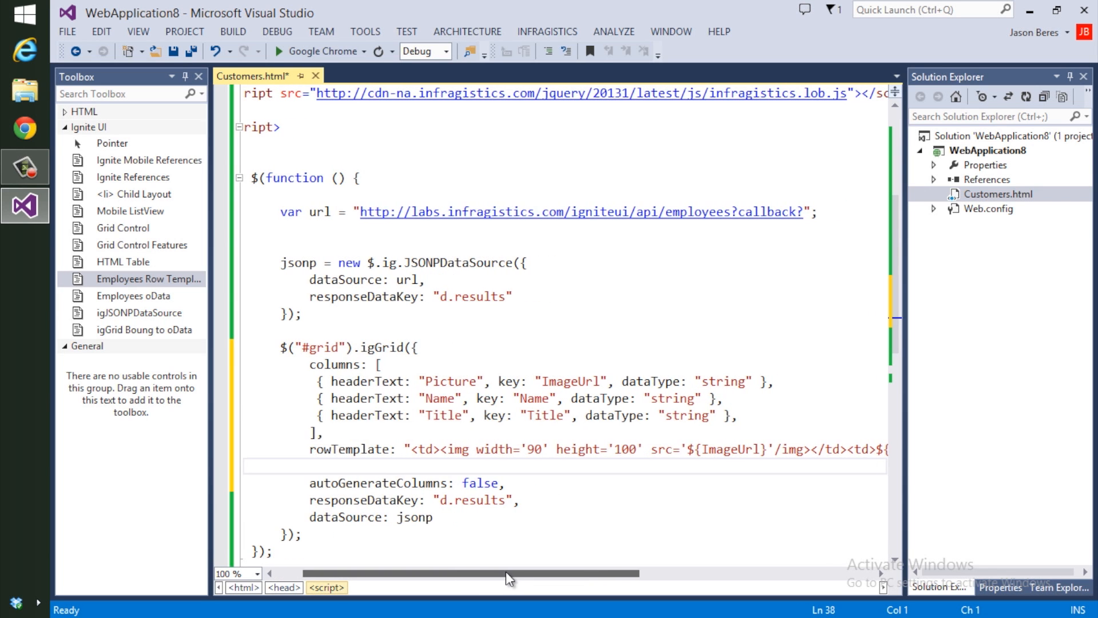
Step: Review the rowTemplate's img tag in Customers.html, save, and bring up the file's Solution Explorer actions
{"action": "scroll", "scroll_direction": "left", "scroll_amount": 3}
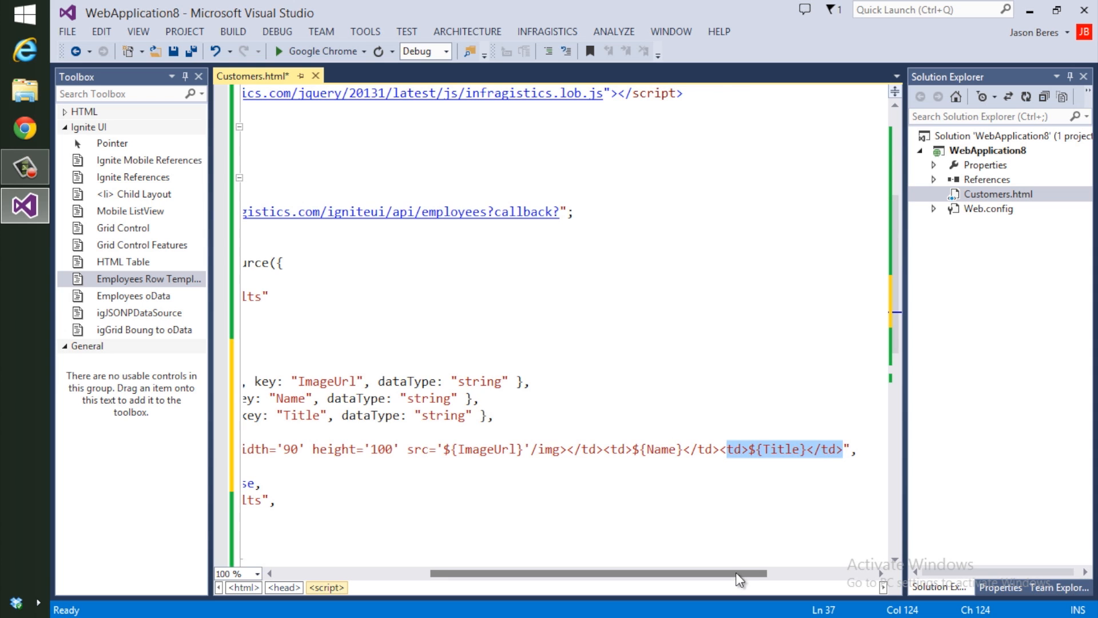
{"action": "scroll", "scroll_direction": "left", "scroll_amount": 3}
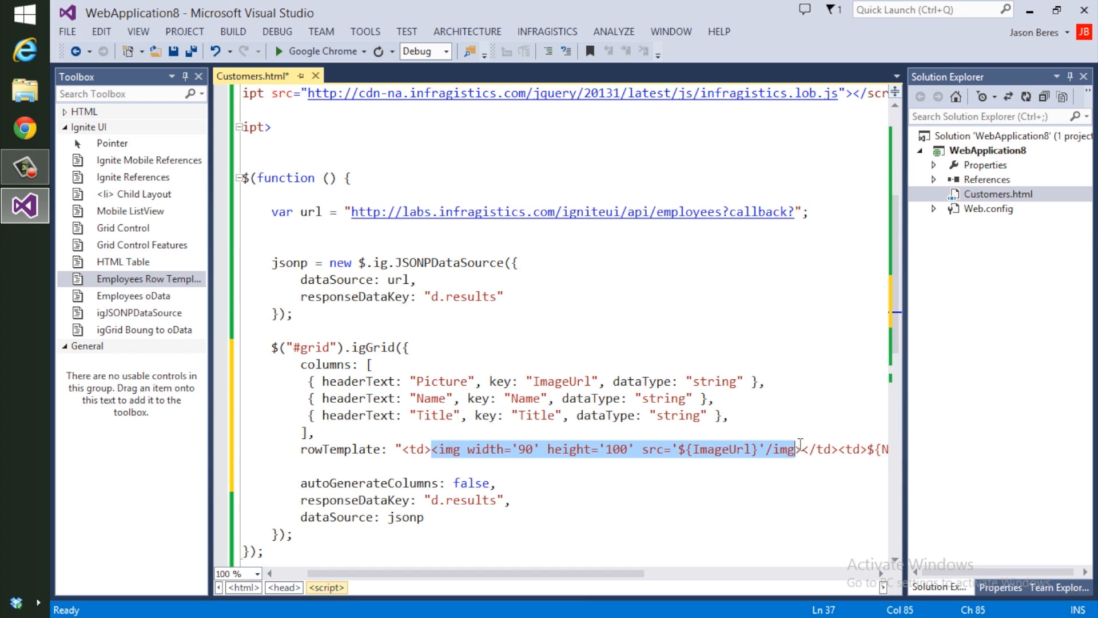
{"action": "left_click", "coordinate": [798, 448]}
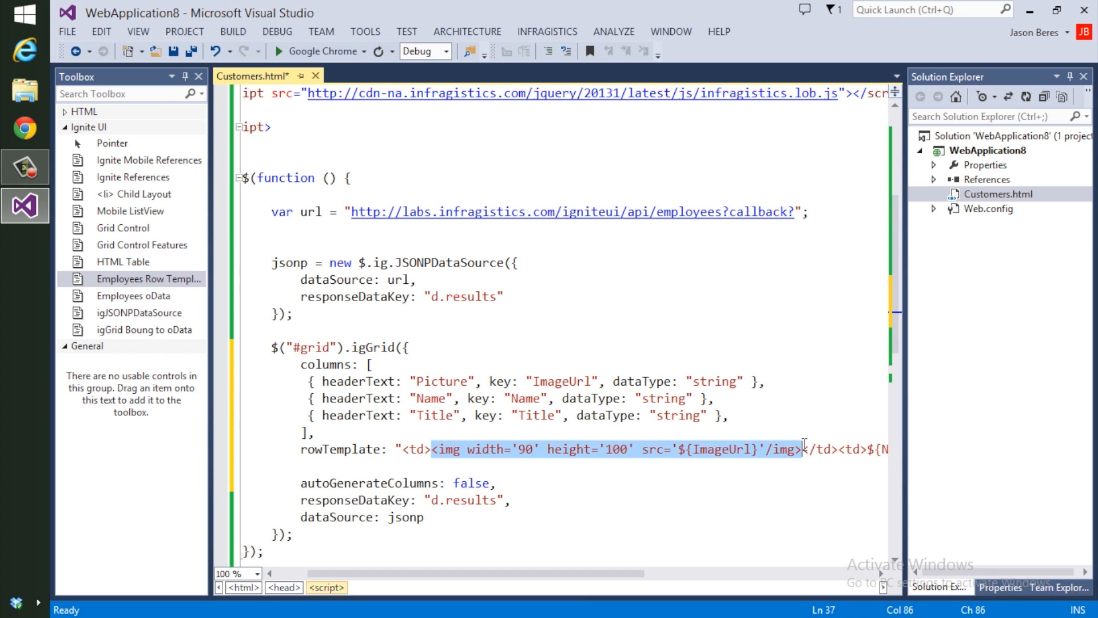
{"action": "right_click", "coordinate": [1000, 194]}
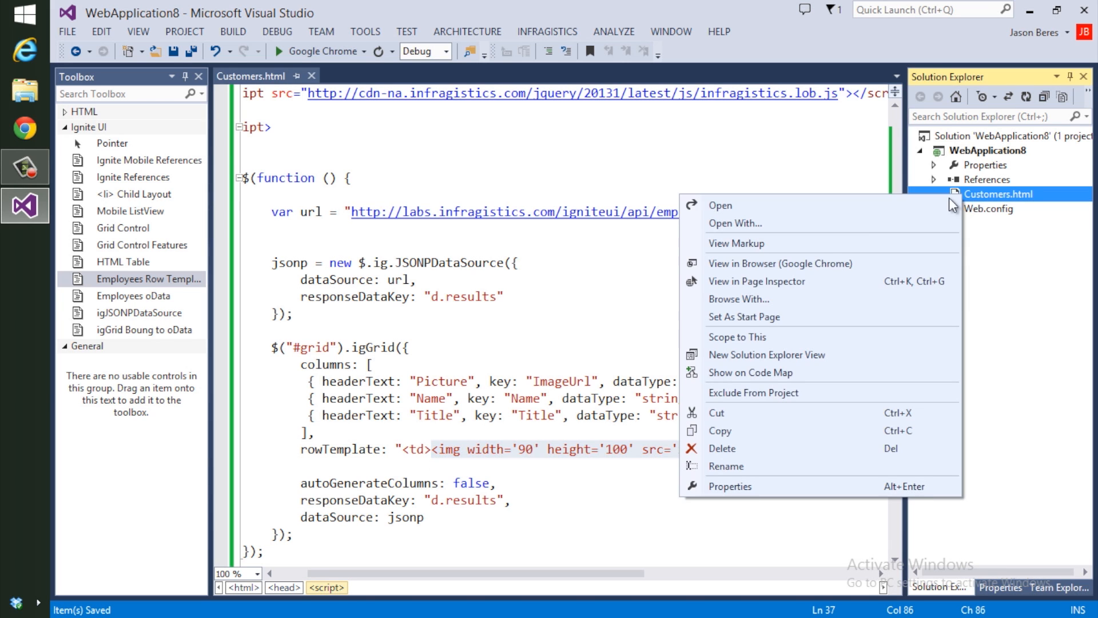